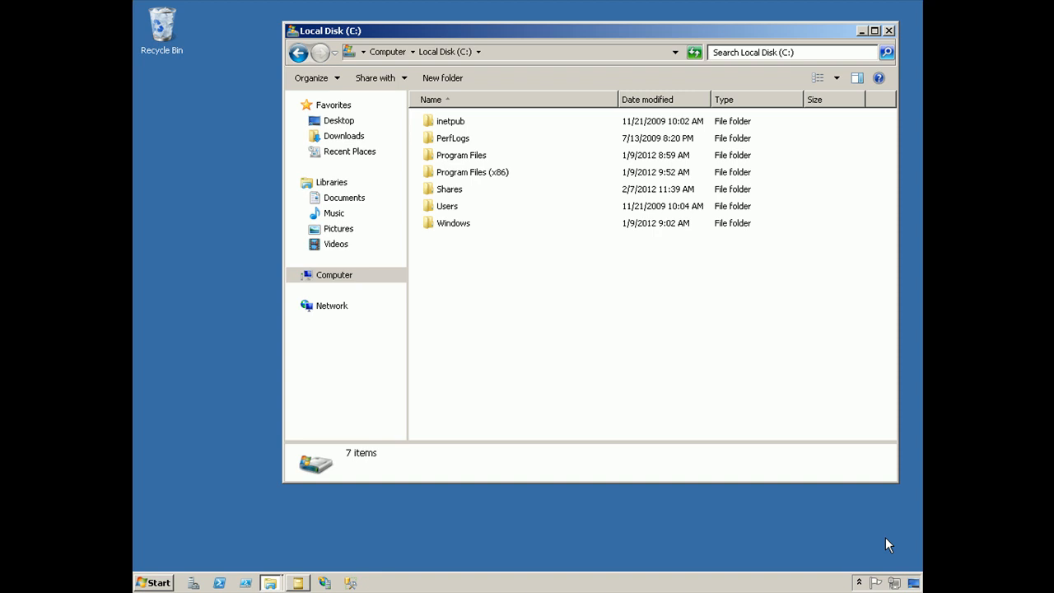
{"action": "mouse_move", "coordinate": [786, 454]}
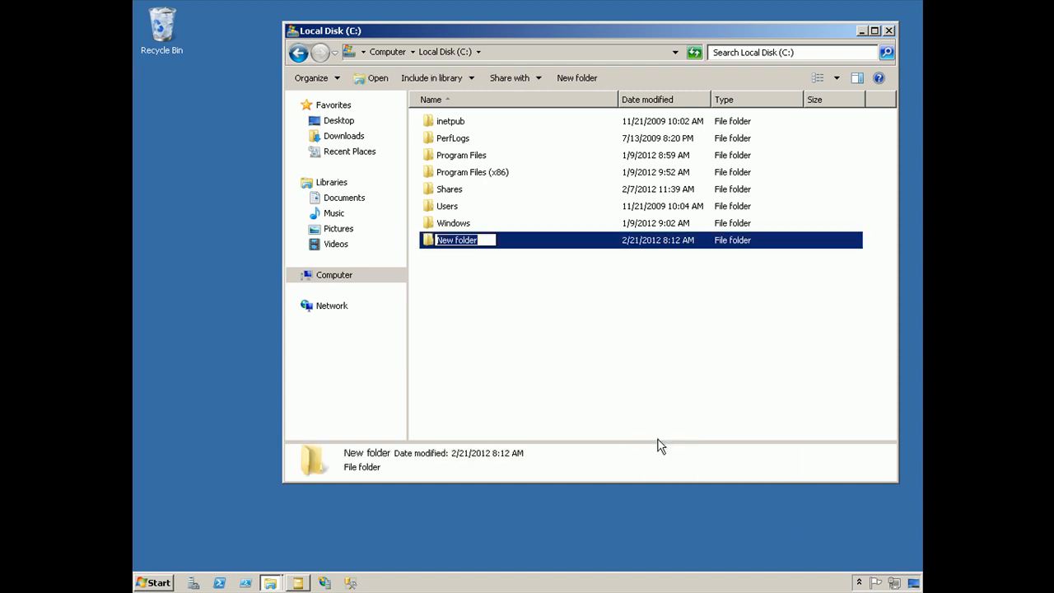
- Name the new folder at the root of Local Disk (C:) 'UserFiles'
{"action": "type", "text": "UserFiles"}
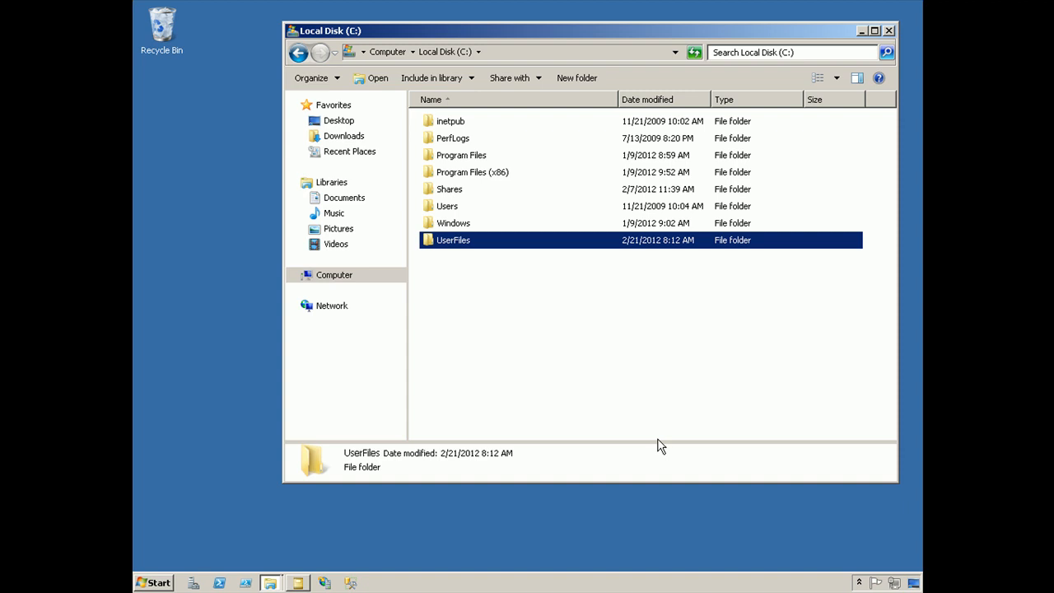
{"action": "mouse_move", "coordinate": [432, 247]}
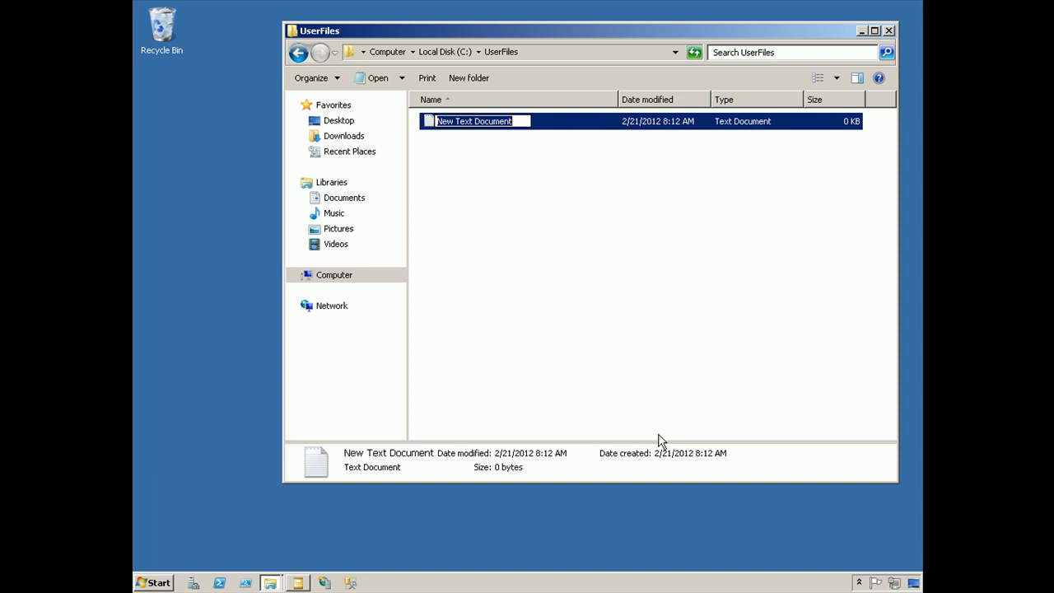
- Name the new text document inside UserFiles 'Example'
{"action": "type", "text": "Example"}
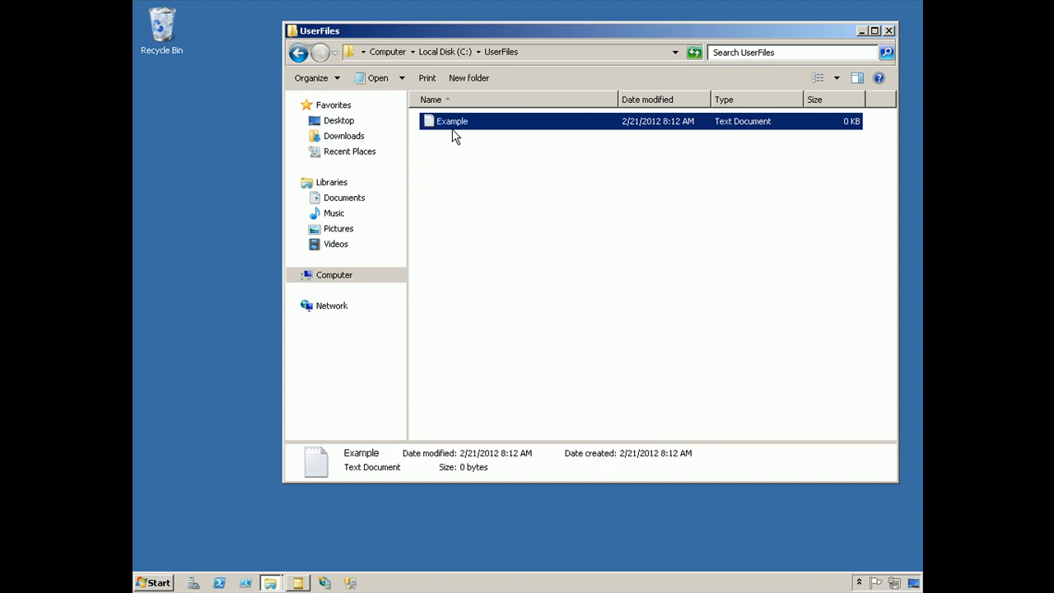
- Show Example's Security permissions for Users: Read and Read & execute only
{"action": "right_click", "coordinate": [451, 121]}
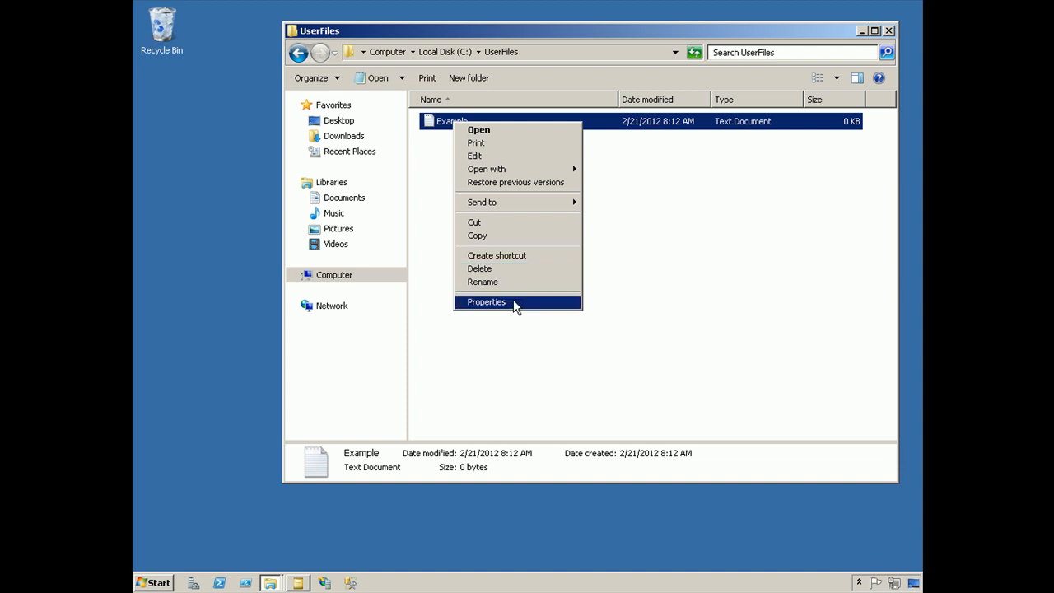
{"action": "left_click", "coordinate": [486, 301]}
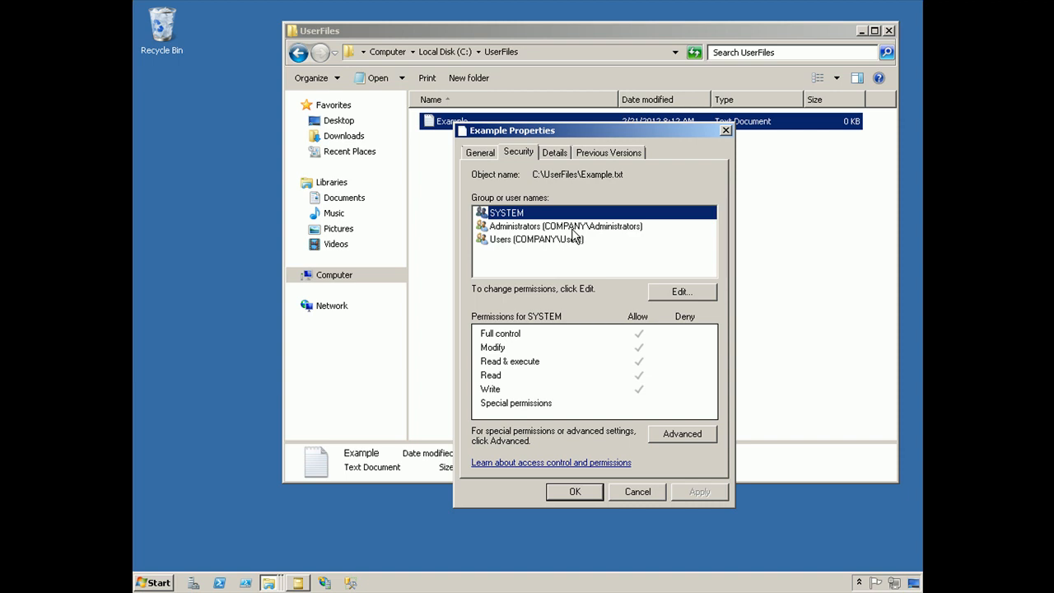
{"action": "left_click", "coordinate": [538, 239]}
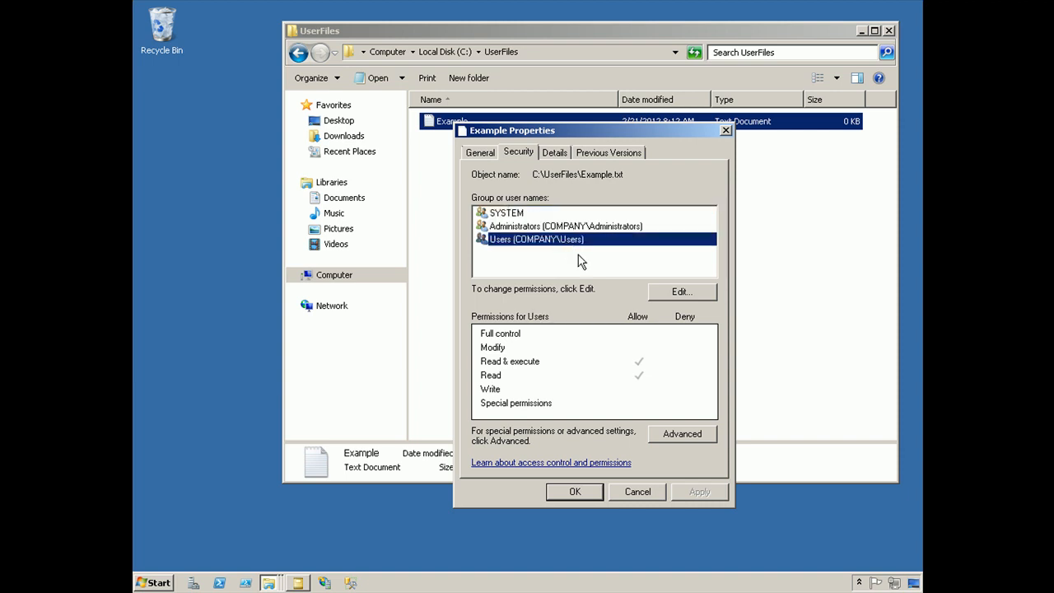
{"action": "mouse_move", "coordinate": [571, 260]}
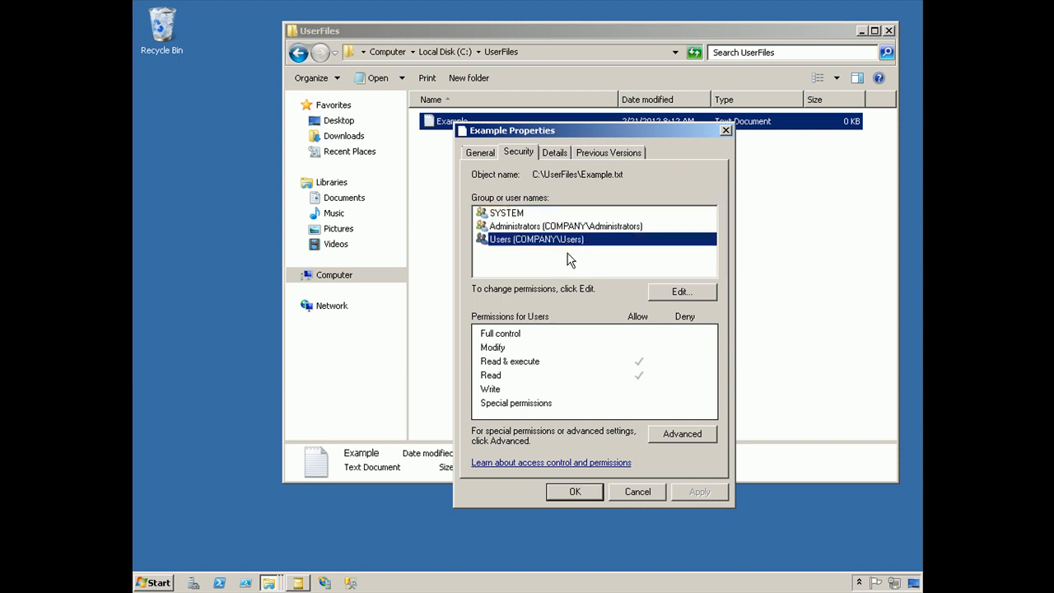
{"action": "mouse_move", "coordinate": [692, 303]}
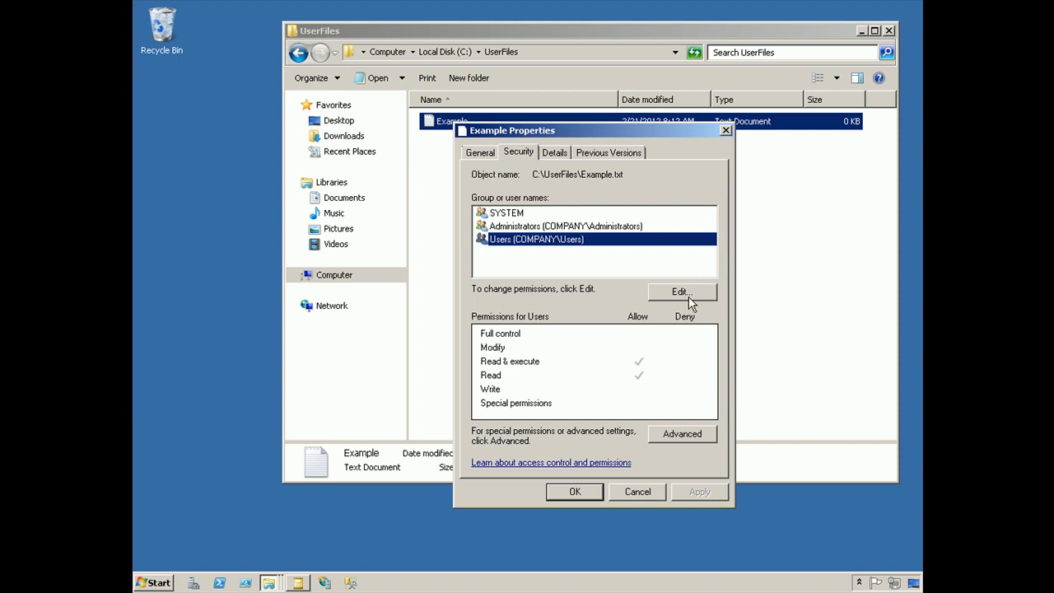
- Add Don Jones to Example's permissions with read access and return to C:
{"action": "left_click", "coordinate": [682, 292]}
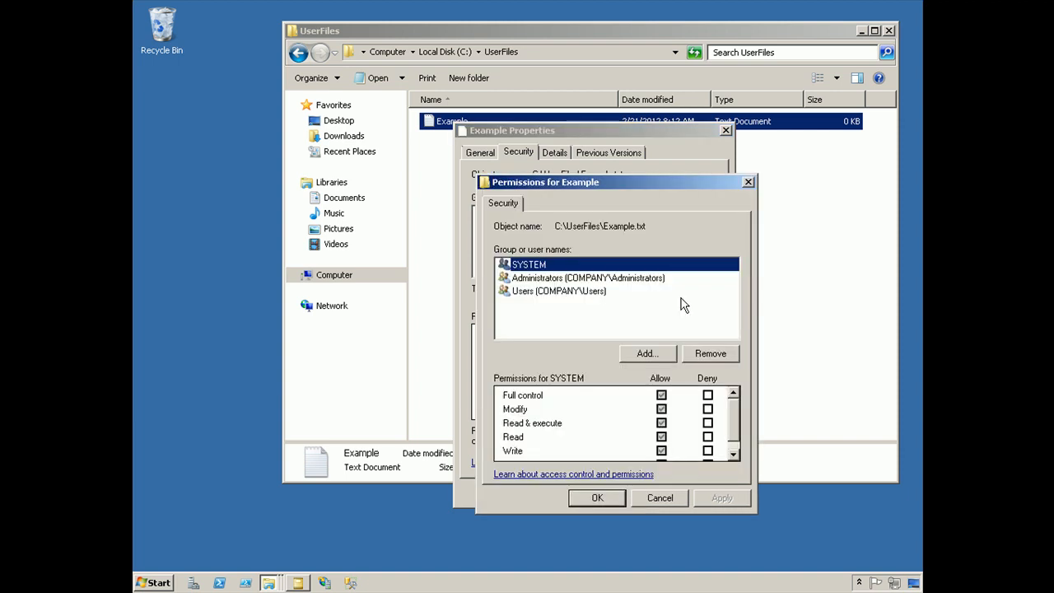
{"action": "left_click", "coordinate": [648, 354]}
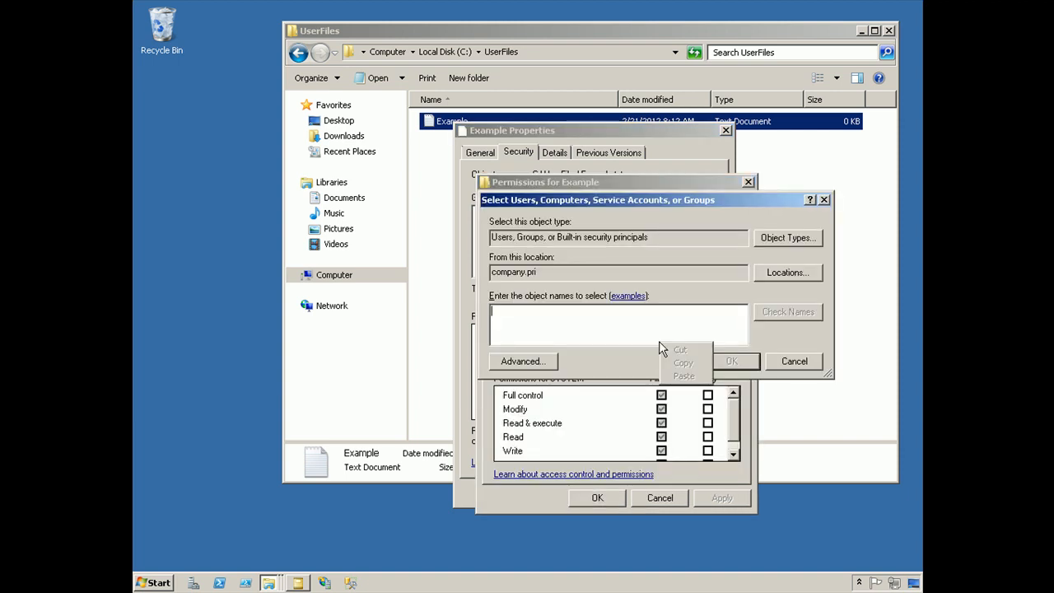
{"action": "left_click", "coordinate": [648, 324]}
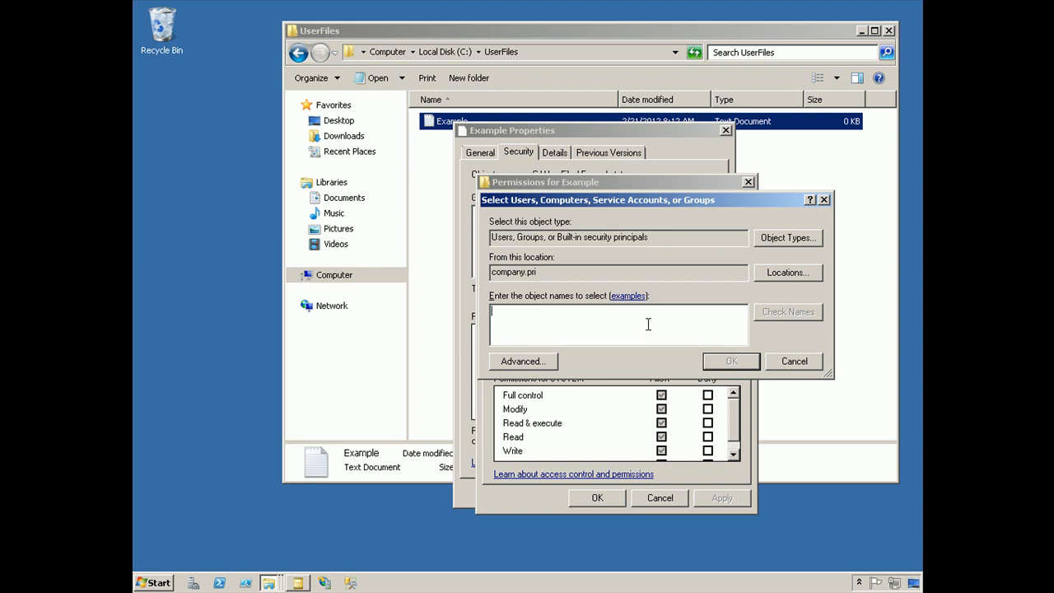
{"action": "type", "text": "Don Jones"}
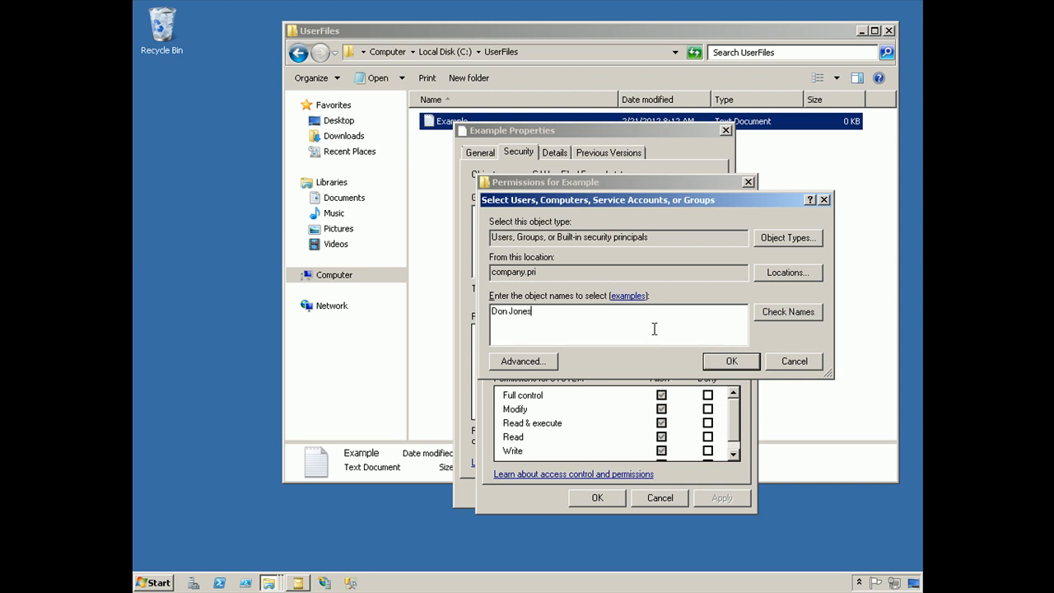
{"action": "left_click", "coordinate": [731, 361]}
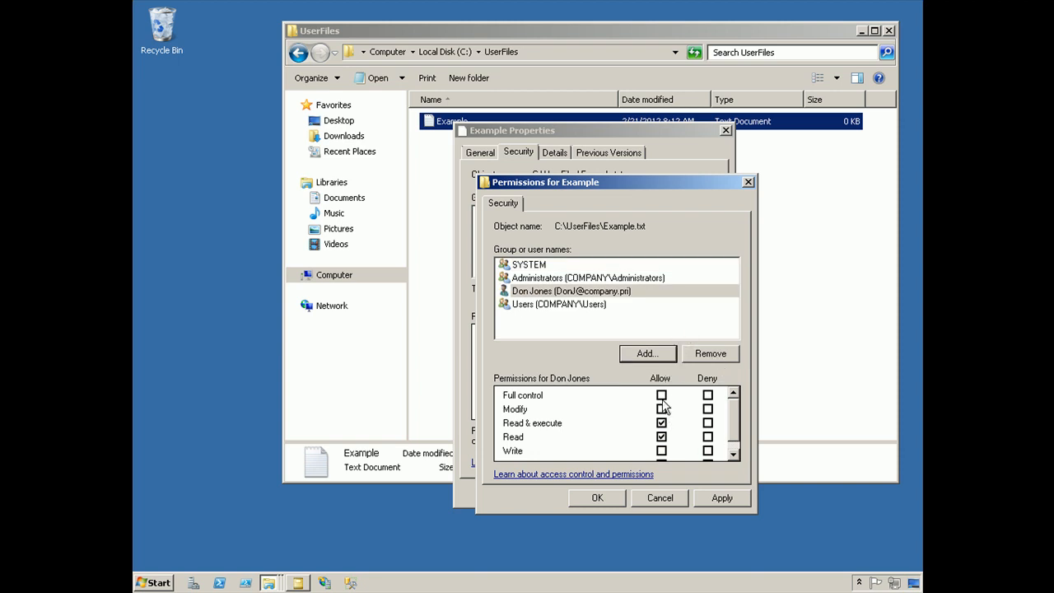
{"action": "left_click", "coordinate": [661, 396]}
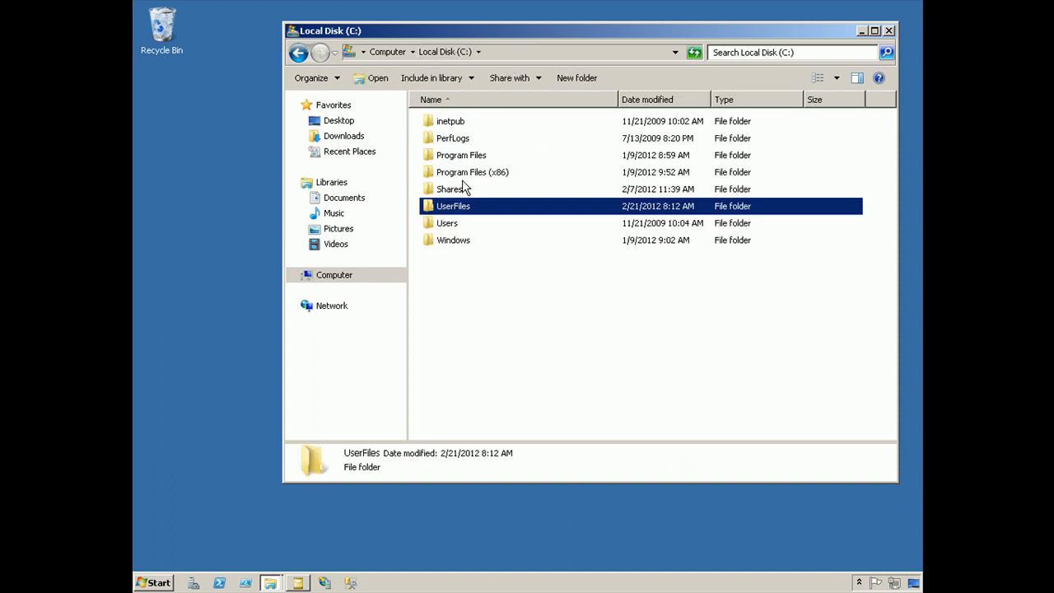
- Bring up the File Sharing dialog from UserFiles' Sharing properties
{"action": "right_click", "coordinate": [453, 206]}
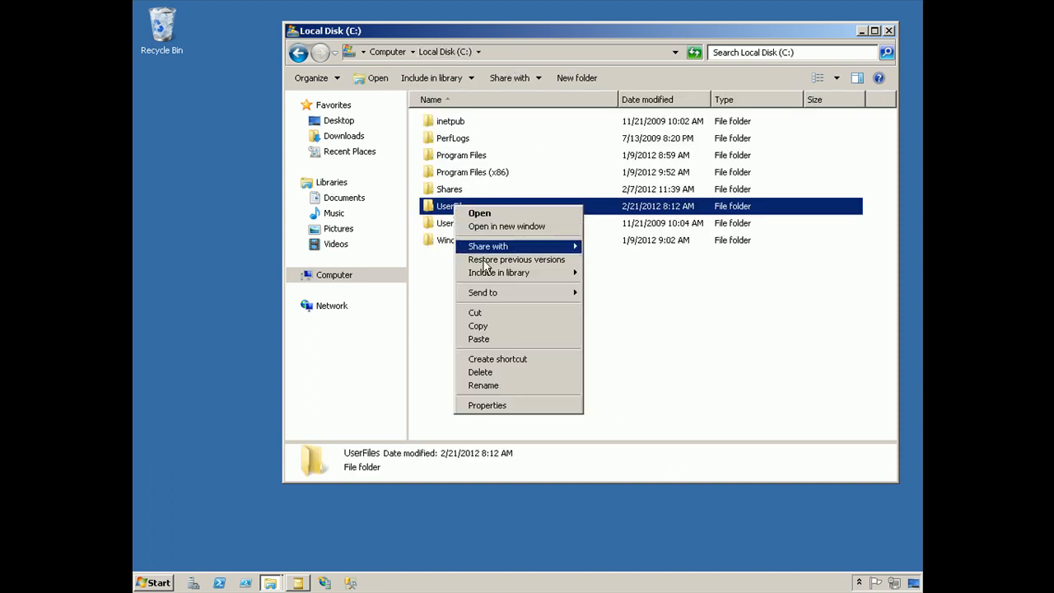
{"action": "left_click", "coordinate": [486, 405]}
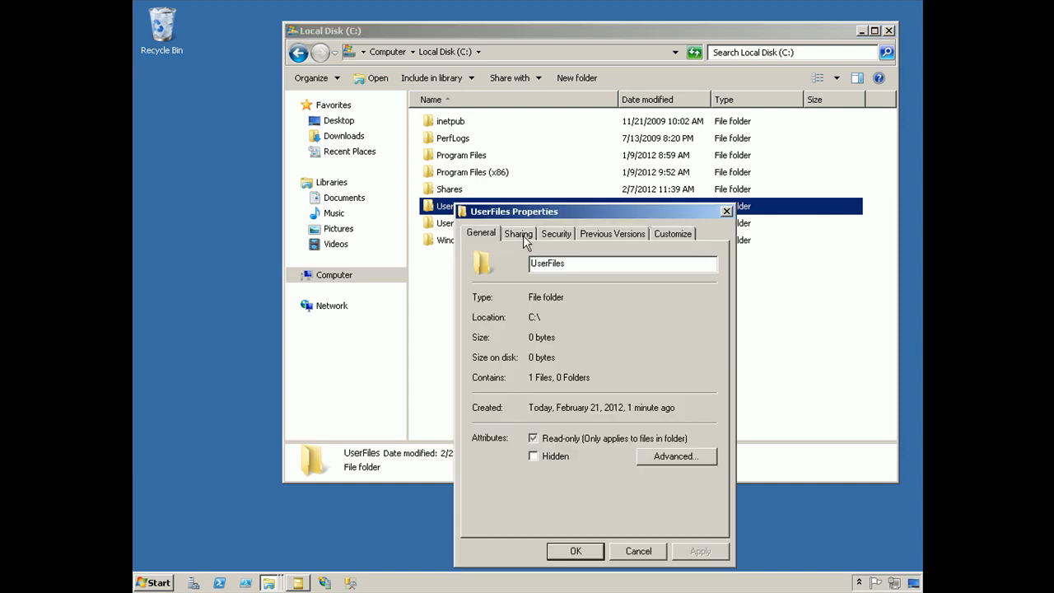
{"action": "left_click", "coordinate": [518, 233]}
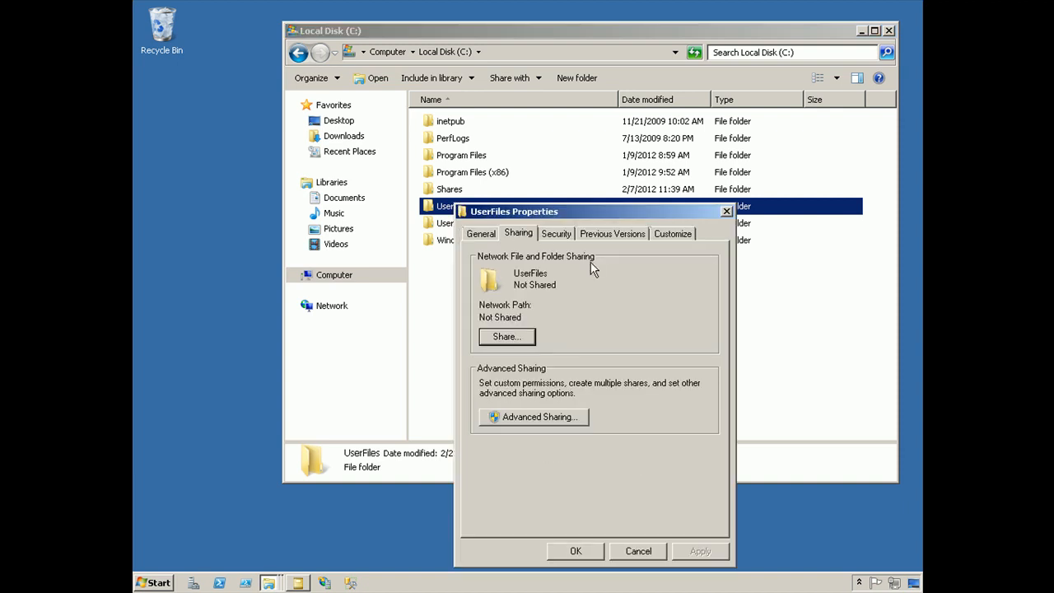
{"action": "mouse_move", "coordinate": [587, 315]}
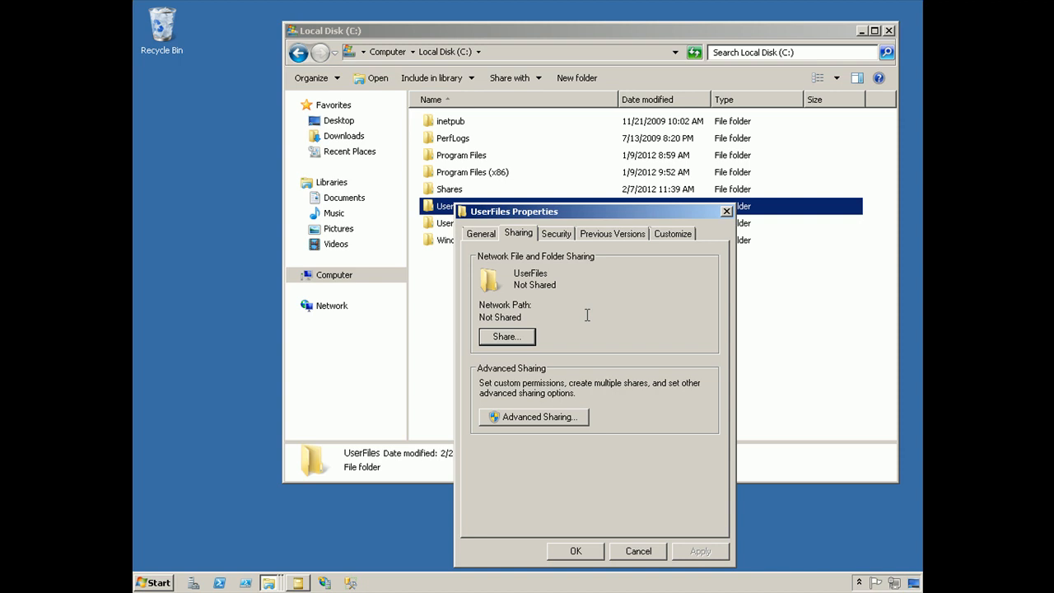
{"action": "left_click", "coordinate": [507, 337]}
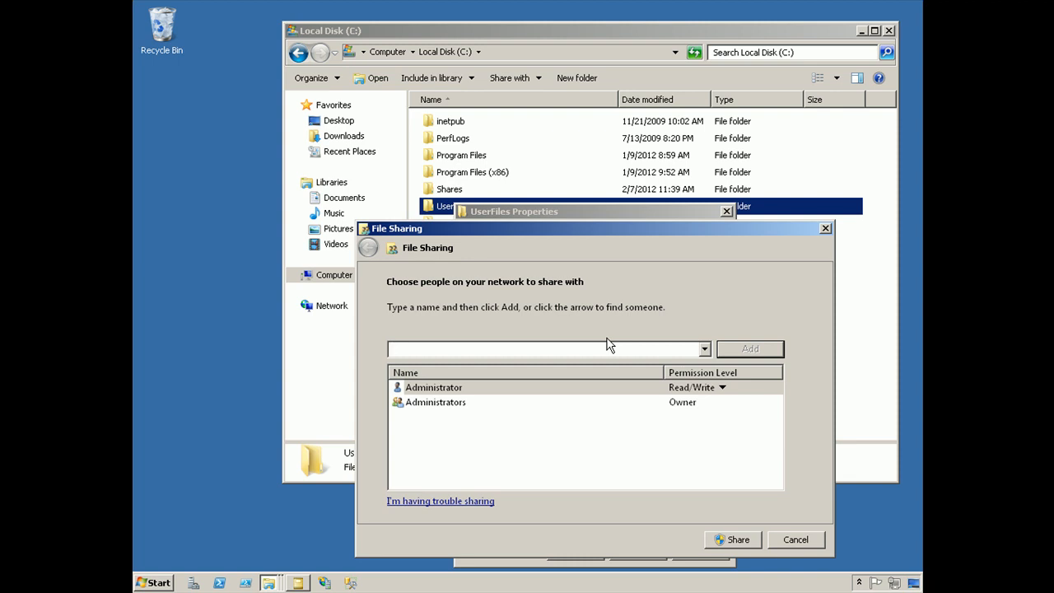
{"action": "mouse_move", "coordinate": [604, 349]}
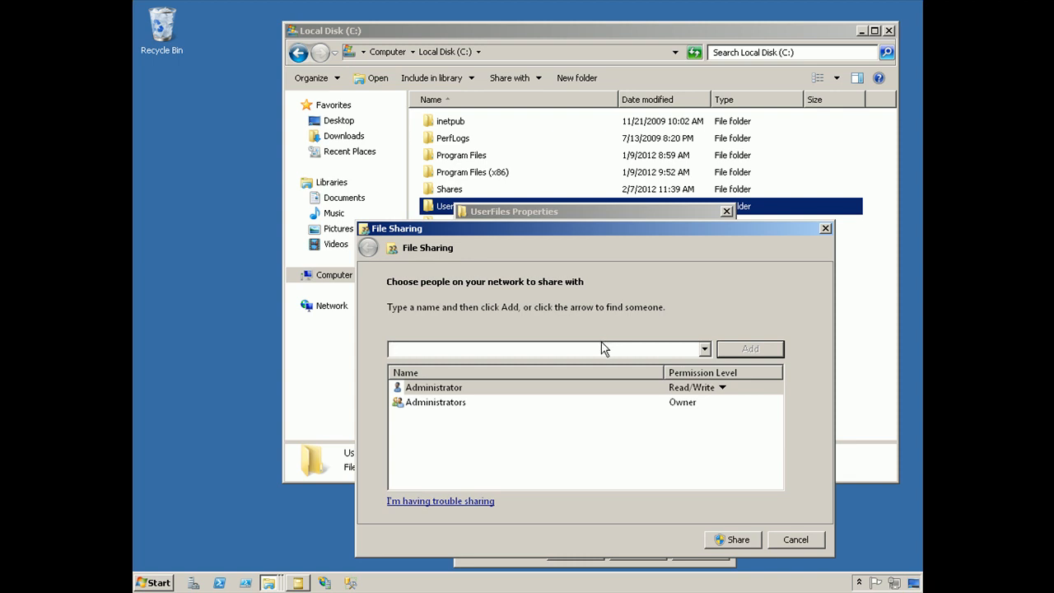
- Share UserFiles with Read access for the Users group and Don Jones
{"action": "left_click", "coordinate": [435, 402]}
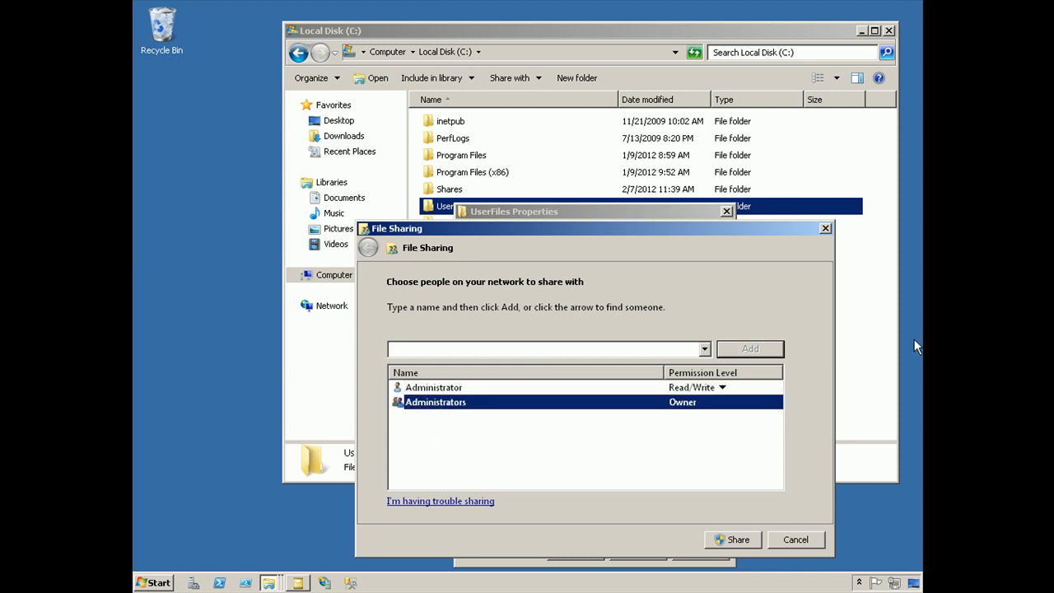
{"action": "left_click", "coordinate": [543, 348]}
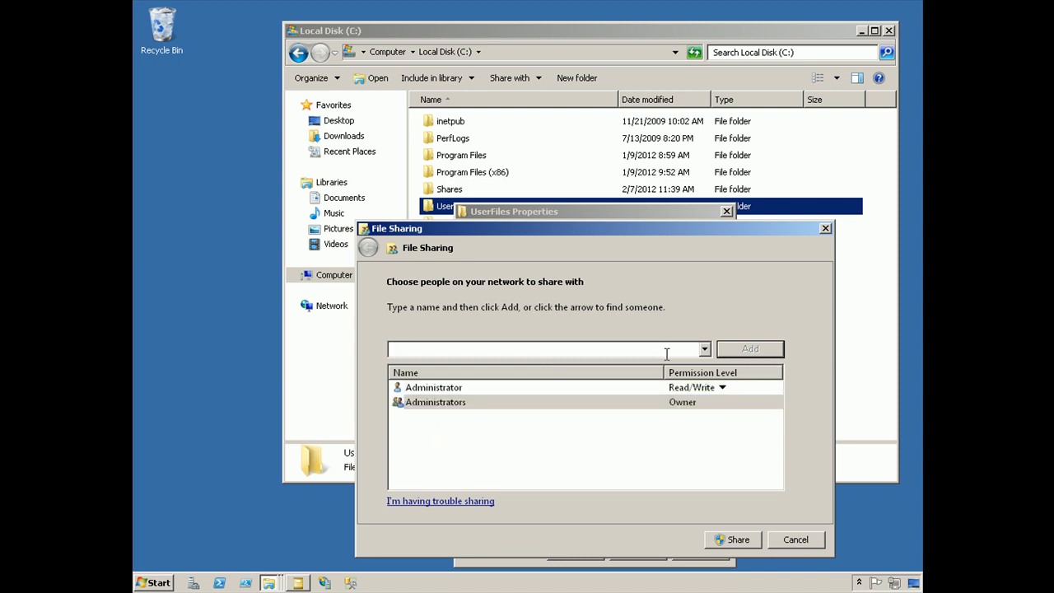
{"action": "type", "text": "Users"}
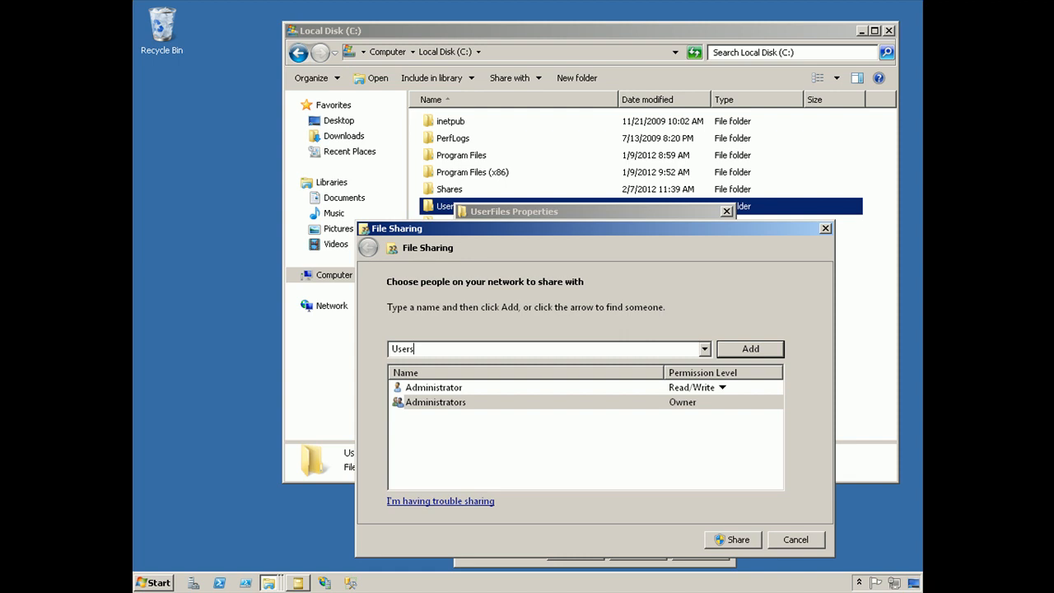
{"action": "left_click", "coordinate": [750, 348]}
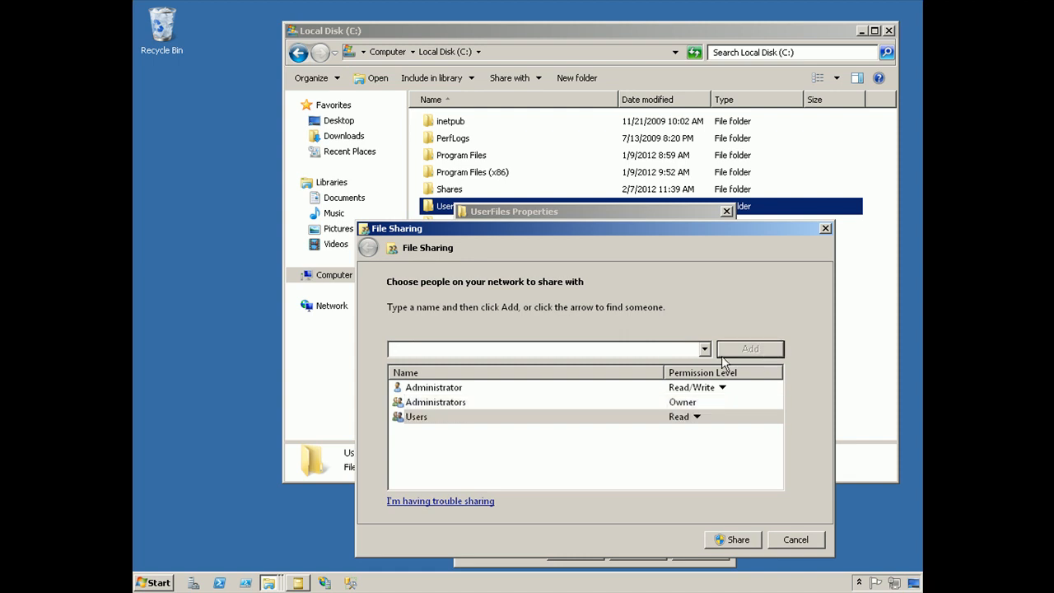
{"action": "type", "text": "Don Jones"}
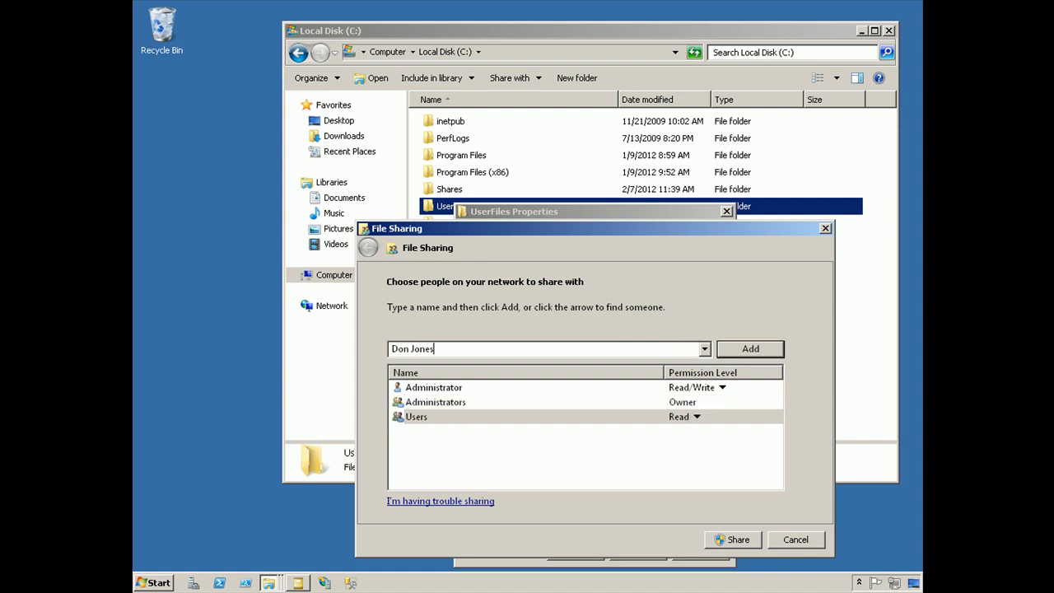
{"action": "left_click", "coordinate": [750, 348]}
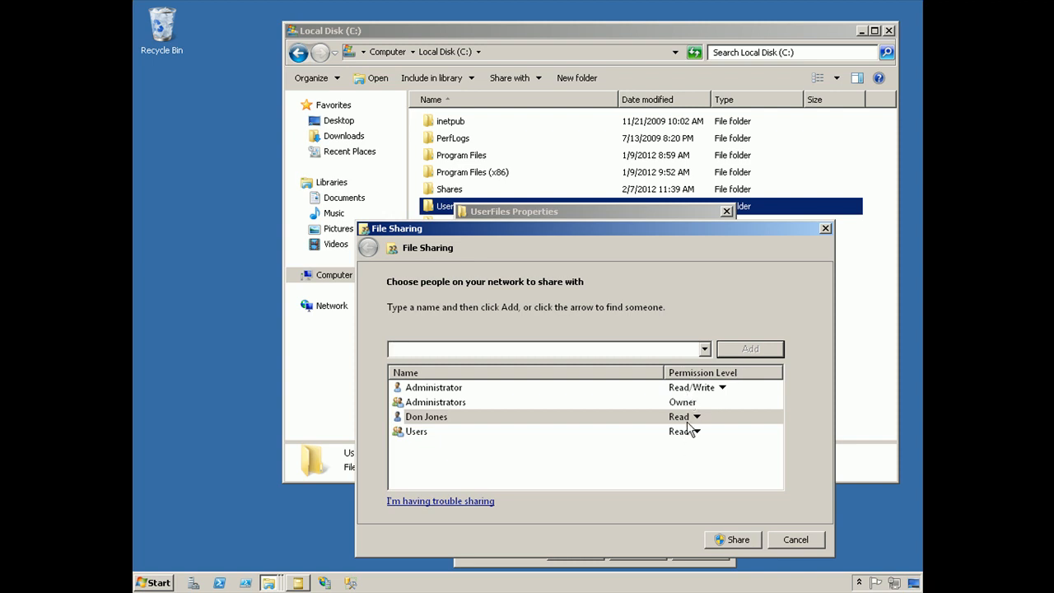
{"action": "left_click", "coordinate": [733, 540]}
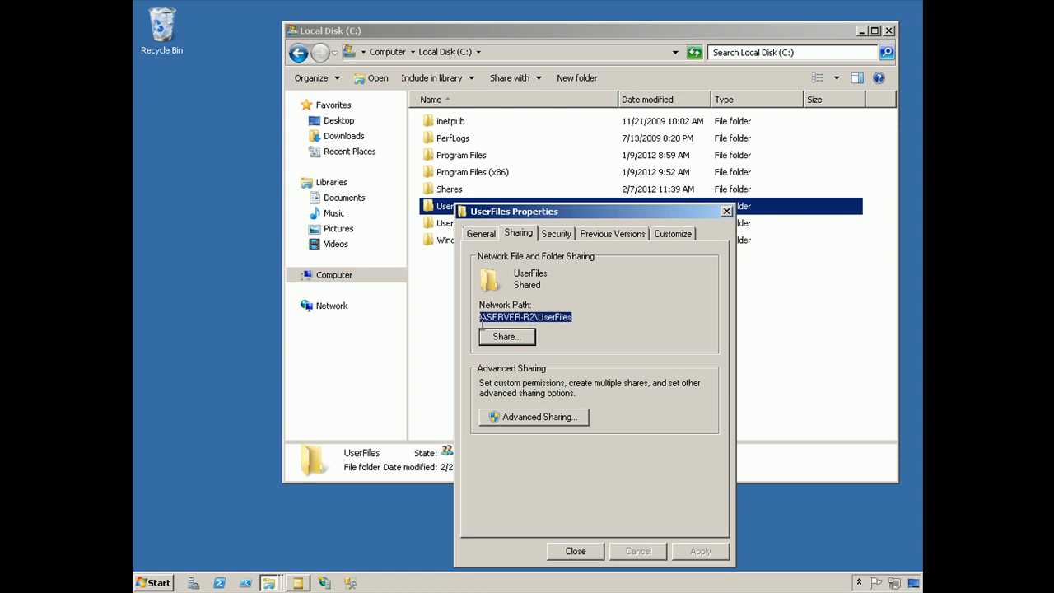
{"action": "mouse_move", "coordinate": [596, 350]}
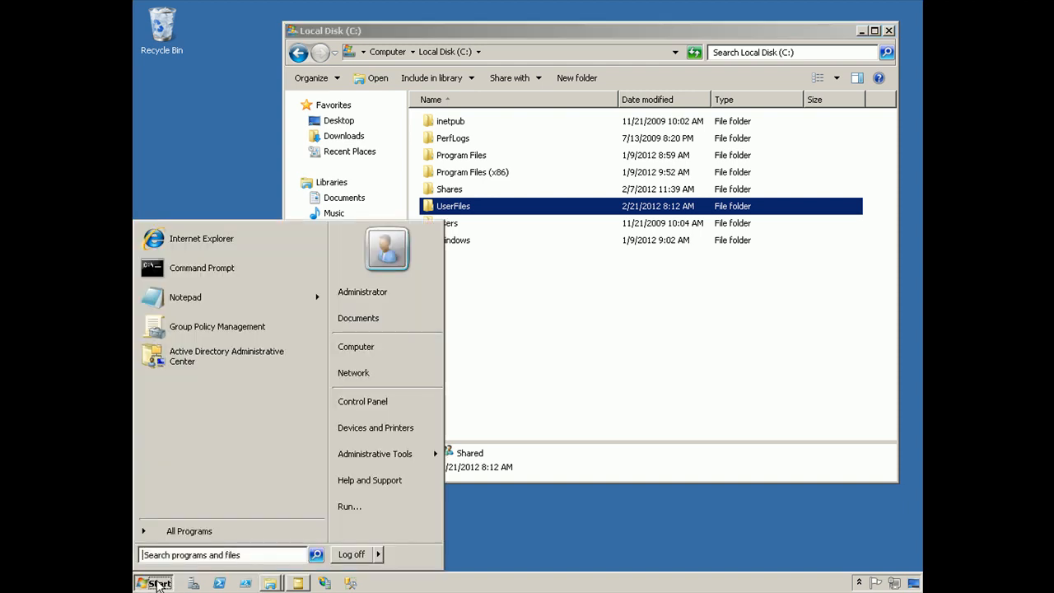
- Open \\SERVER-R2\UserFiles from the Run prompt
{"action": "left_click", "coordinate": [350, 506]}
{"action": "type", "text": "\\\\SERVER-R"}
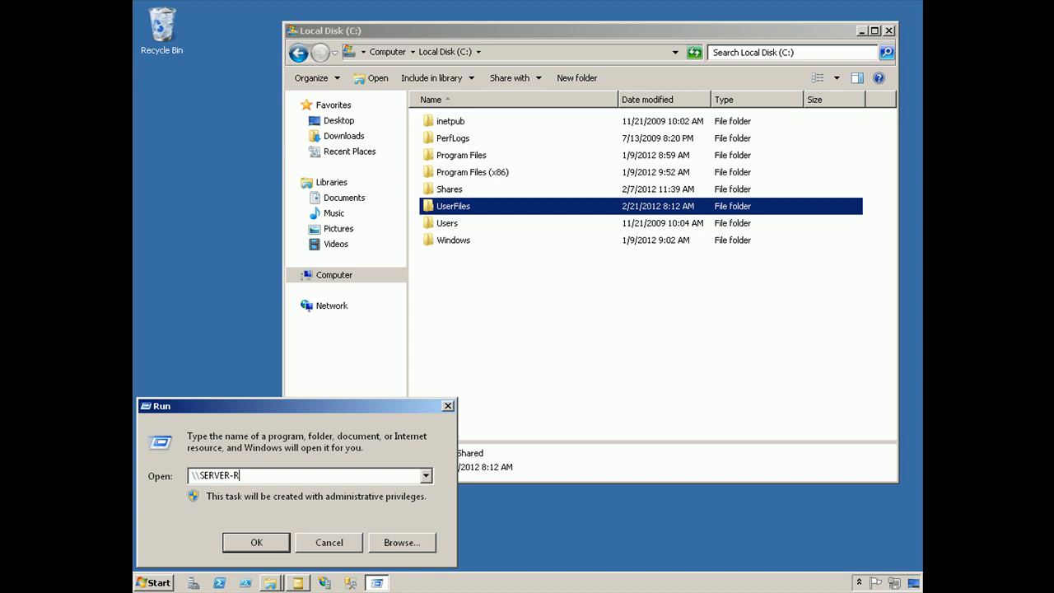
{"action": "type", "text": "2\\UserFiles"}
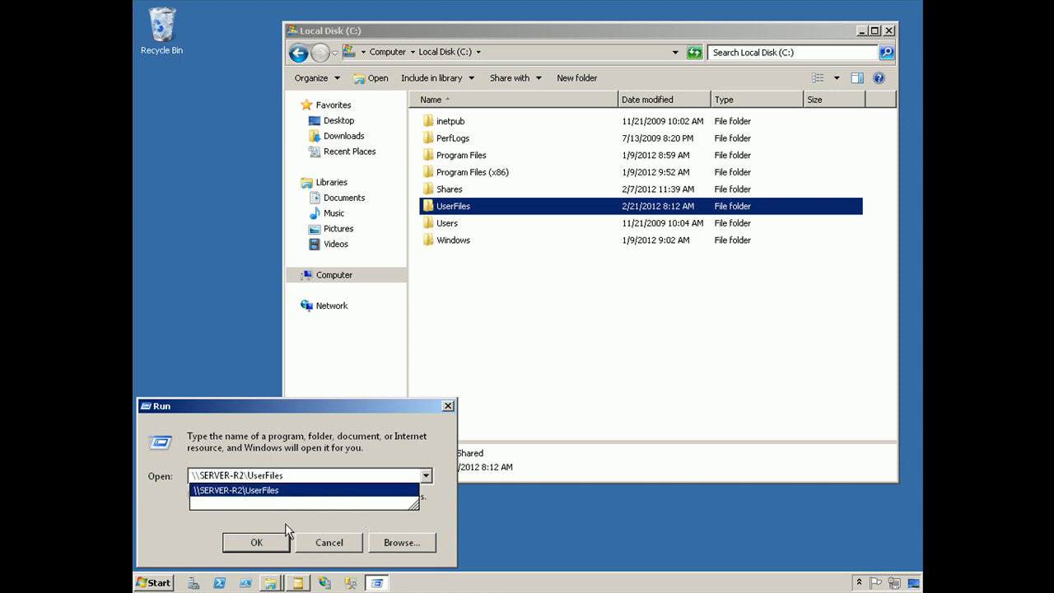
{"action": "left_click", "coordinate": [256, 542]}
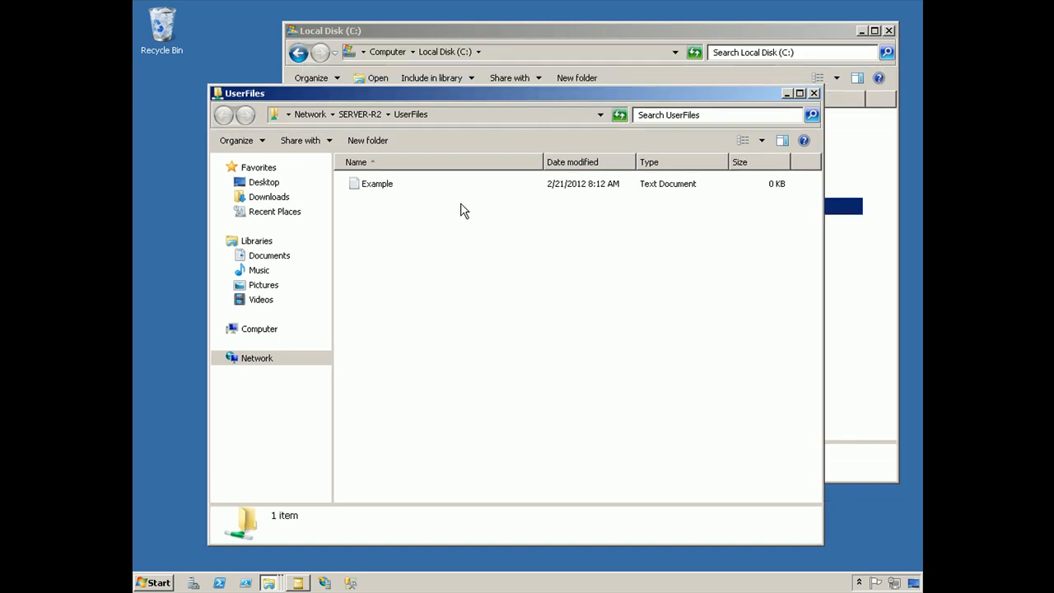
{"action": "mouse_move", "coordinate": [461, 206]}
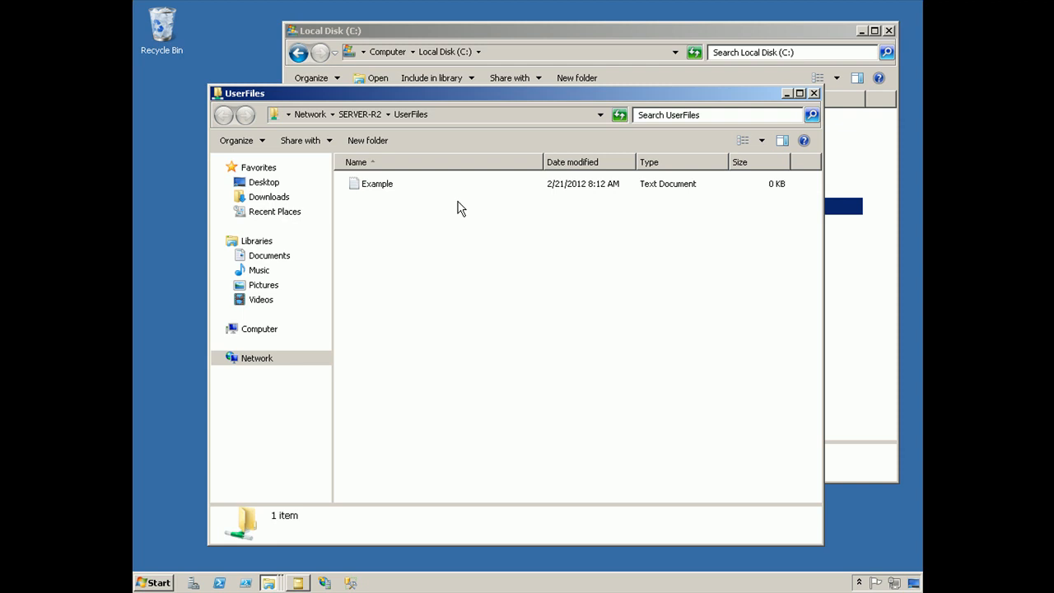
{"action": "mouse_move", "coordinate": [430, 201]}
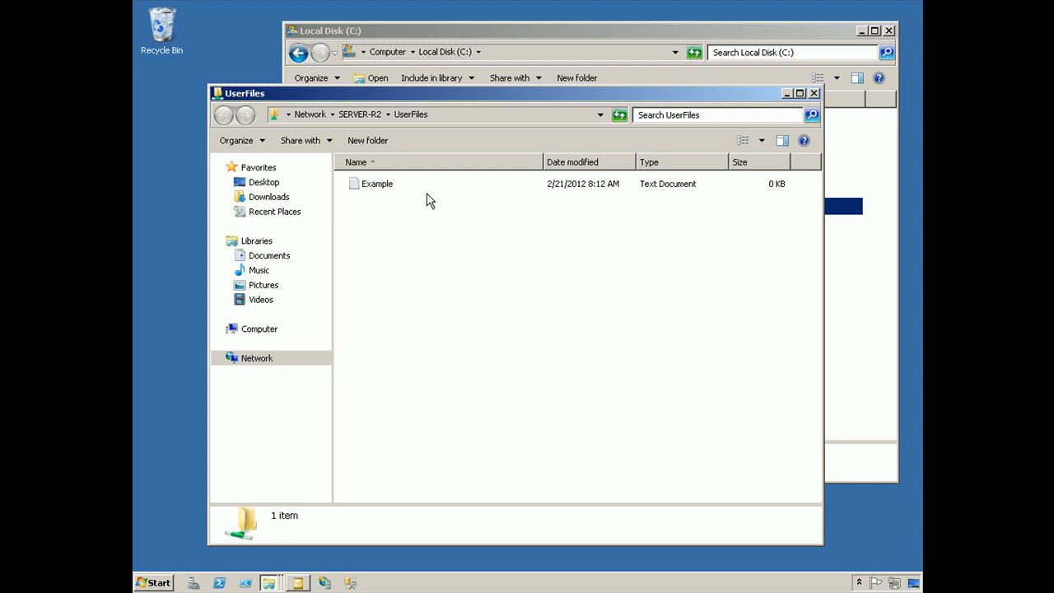
{"action": "mouse_move", "coordinate": [426, 219]}
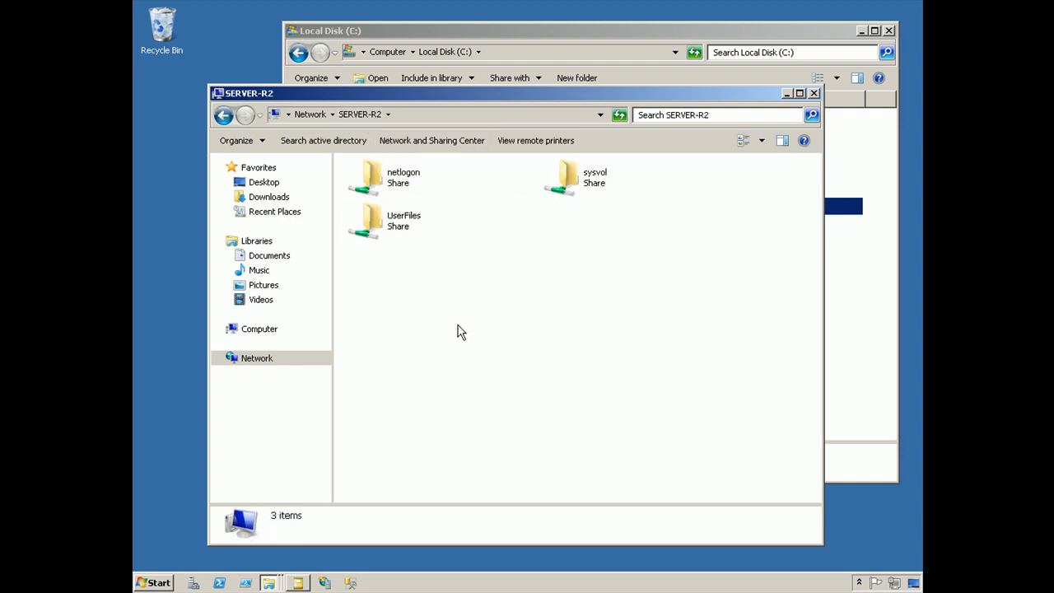
{"action": "mouse_move", "coordinate": [368, 246]}
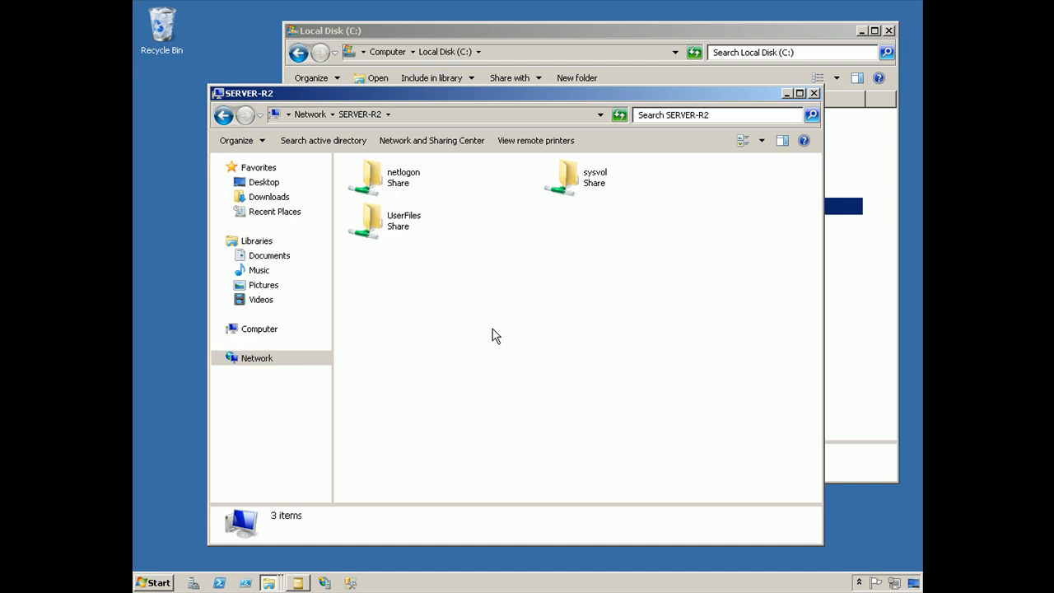
{"action": "mouse_move", "coordinate": [523, 294]}
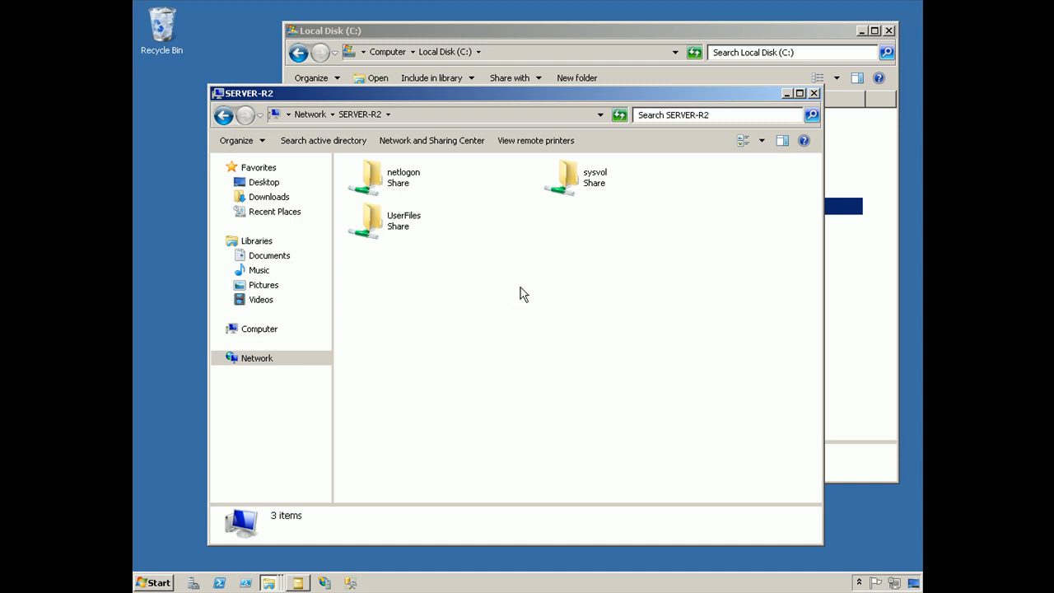
{"action": "mouse_move", "coordinate": [433, 183]}
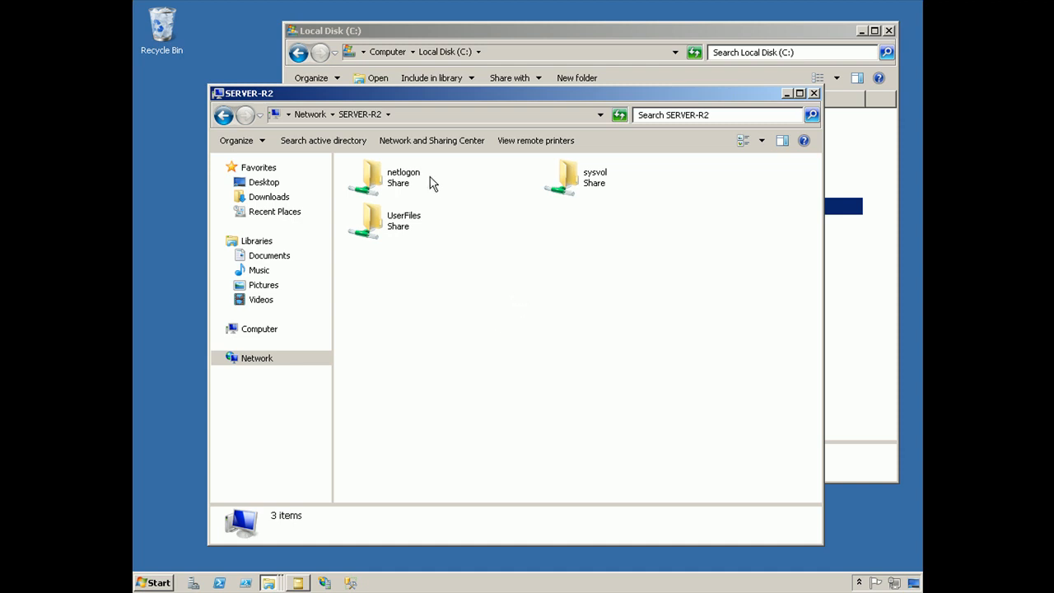
{"action": "mouse_move", "coordinate": [488, 270]}
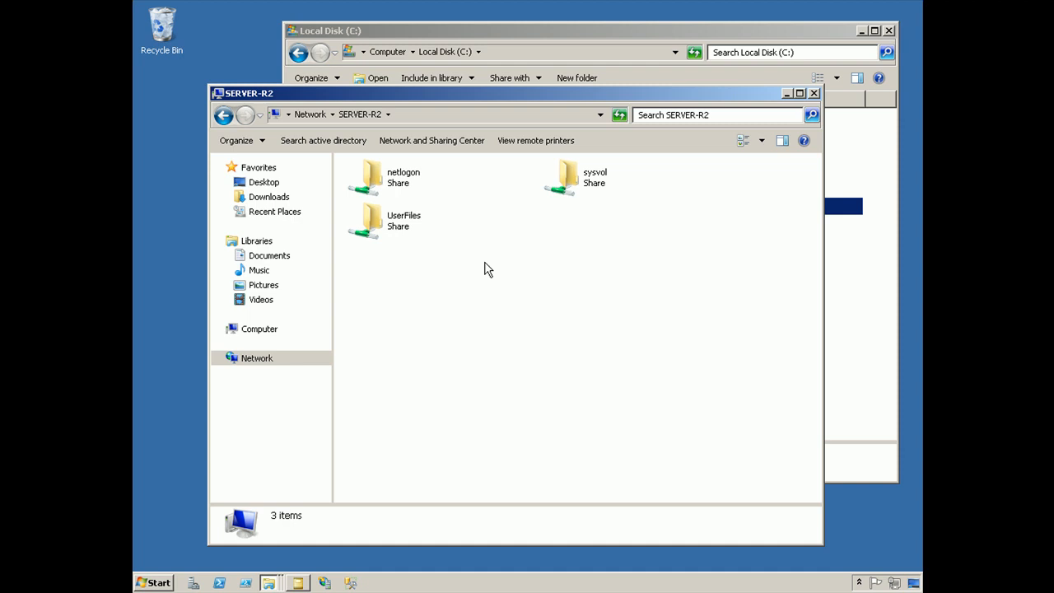
{"action": "mouse_move", "coordinate": [533, 272]}
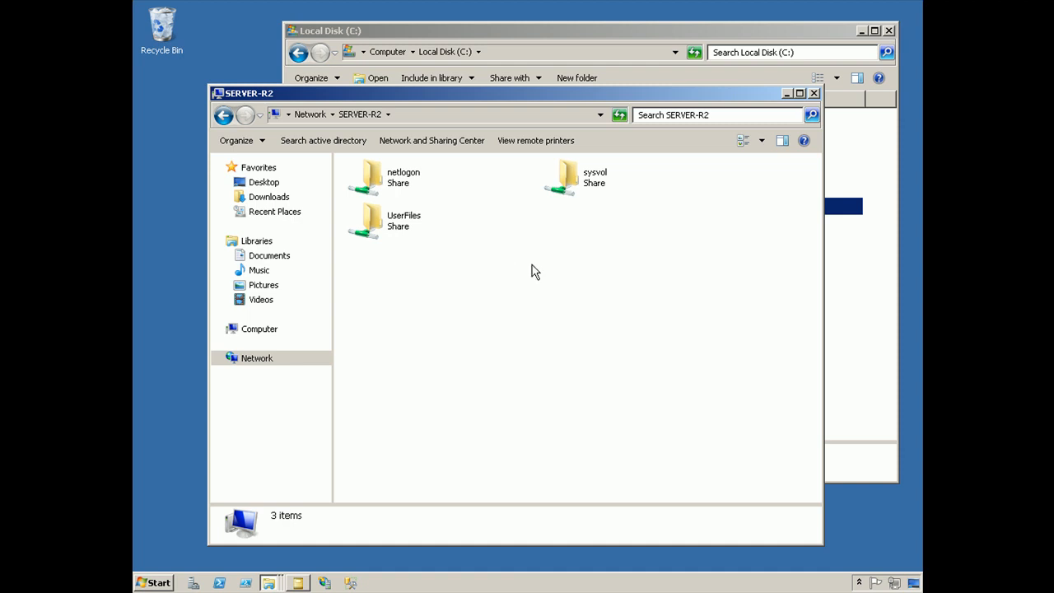
{"action": "mouse_move", "coordinate": [814, 97]}
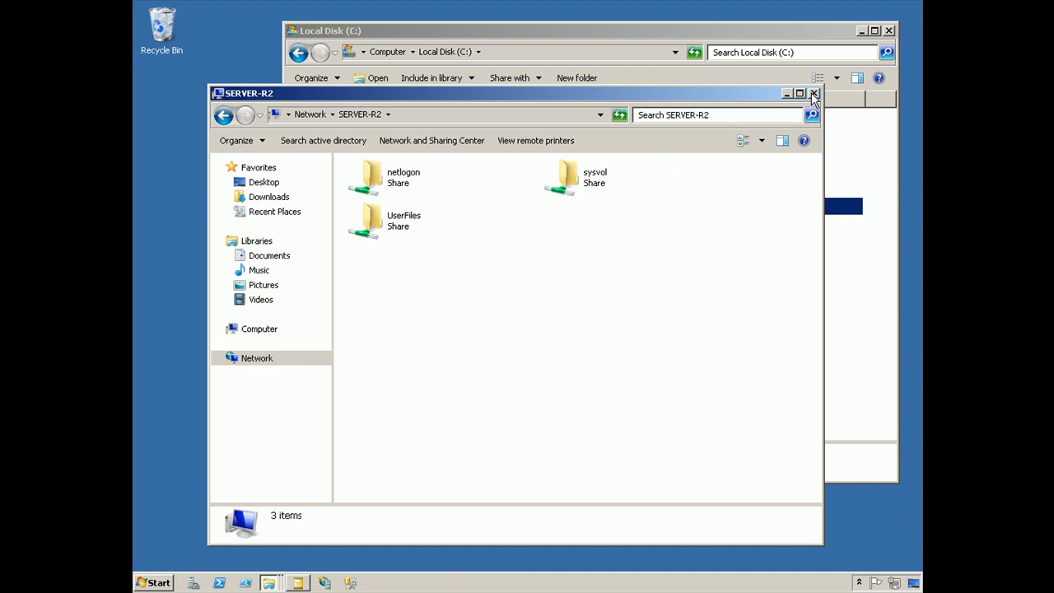
- Close the SERVER-R2 window and view Local Disk (C:)'s unshared Sharing settings
{"action": "left_click", "coordinate": [814, 93]}
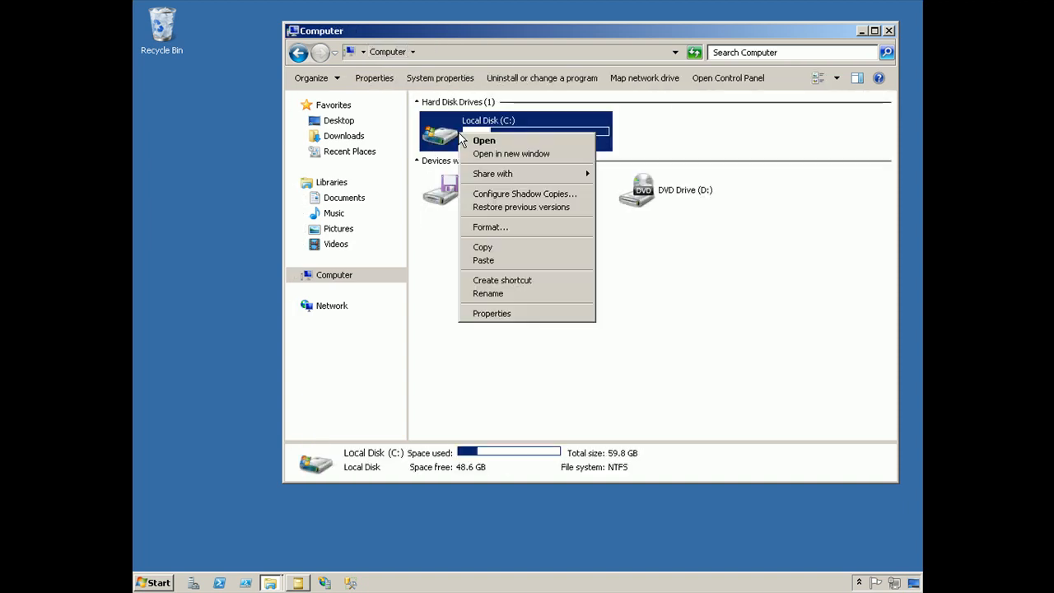
{"action": "left_click", "coordinate": [492, 313]}
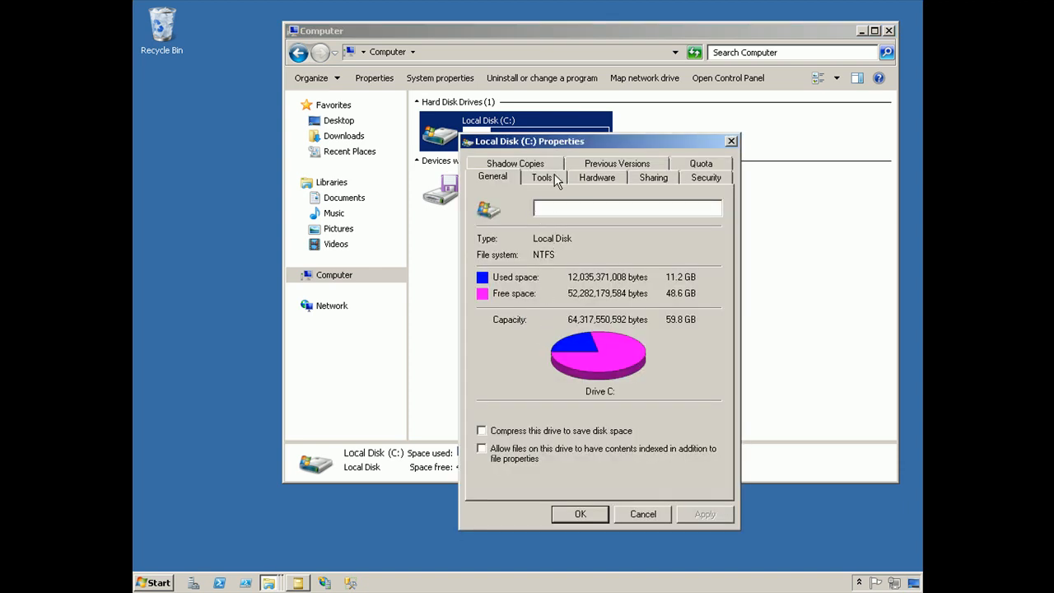
{"action": "left_click", "coordinate": [653, 177]}
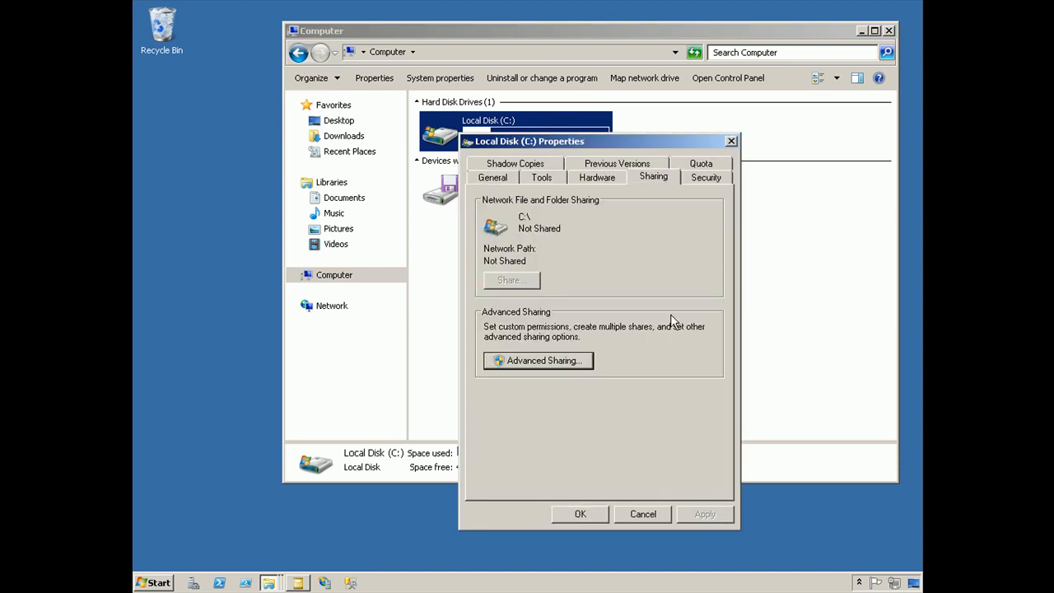
{"action": "mouse_move", "coordinate": [589, 269]}
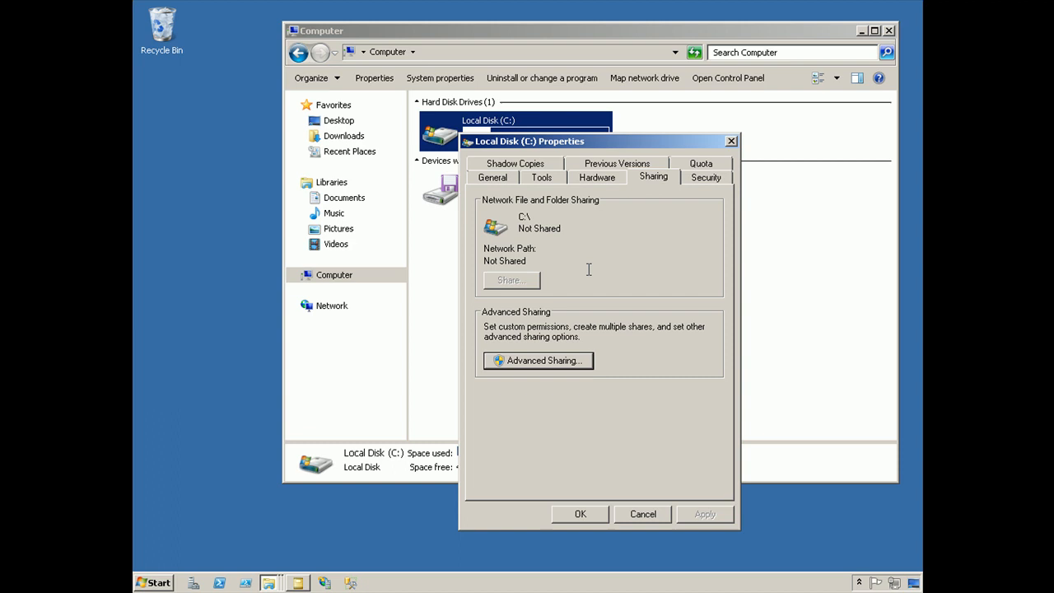
{"action": "mouse_move", "coordinate": [511, 296]}
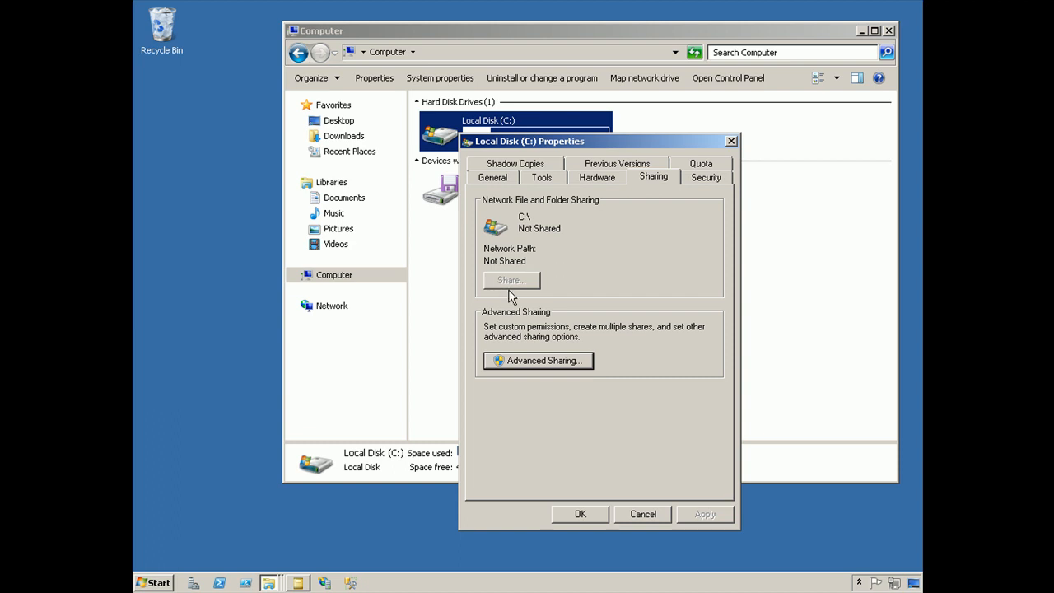
{"action": "mouse_move", "coordinate": [528, 285]}
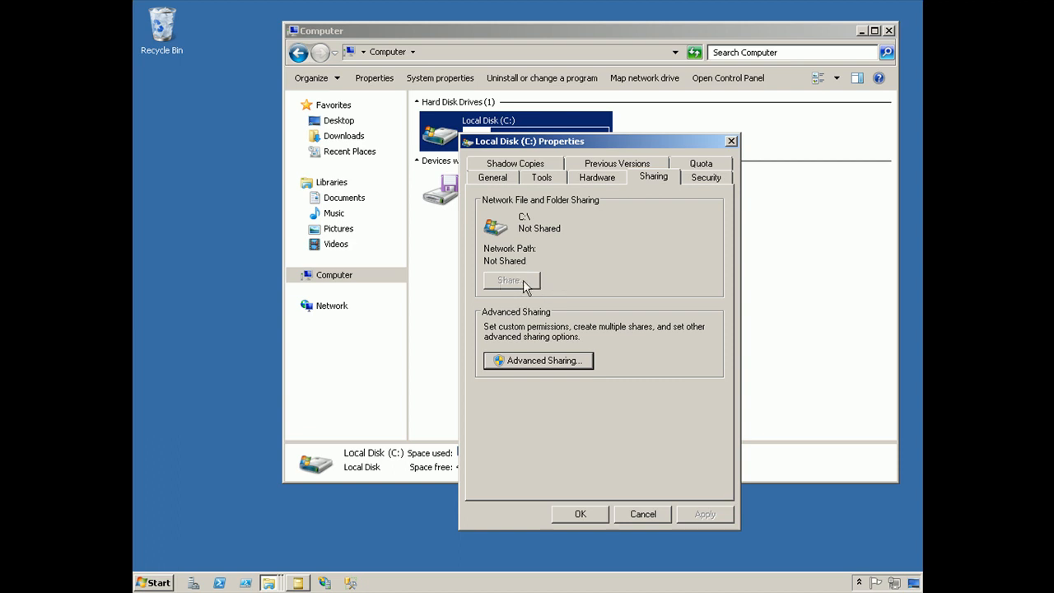
{"action": "mouse_move", "coordinate": [623, 321]}
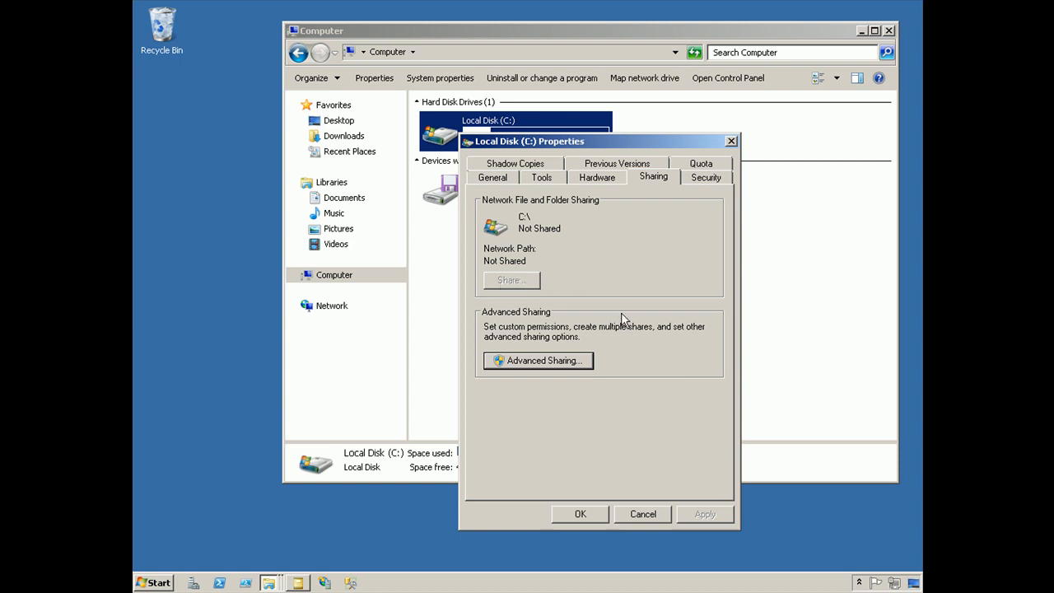
{"action": "mouse_move", "coordinate": [519, 286]}
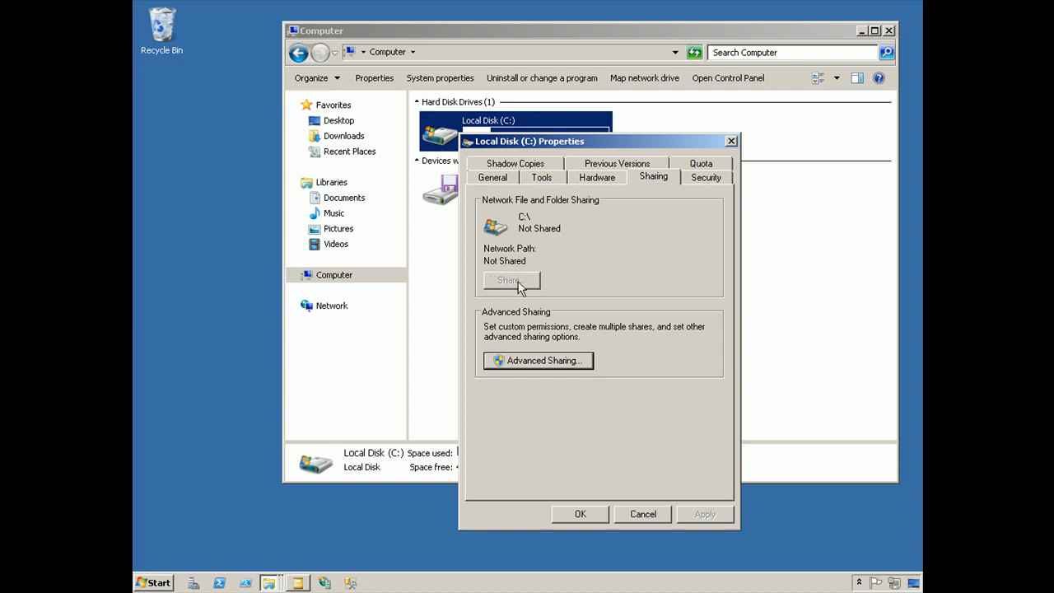
{"action": "mouse_move", "coordinate": [664, 391]}
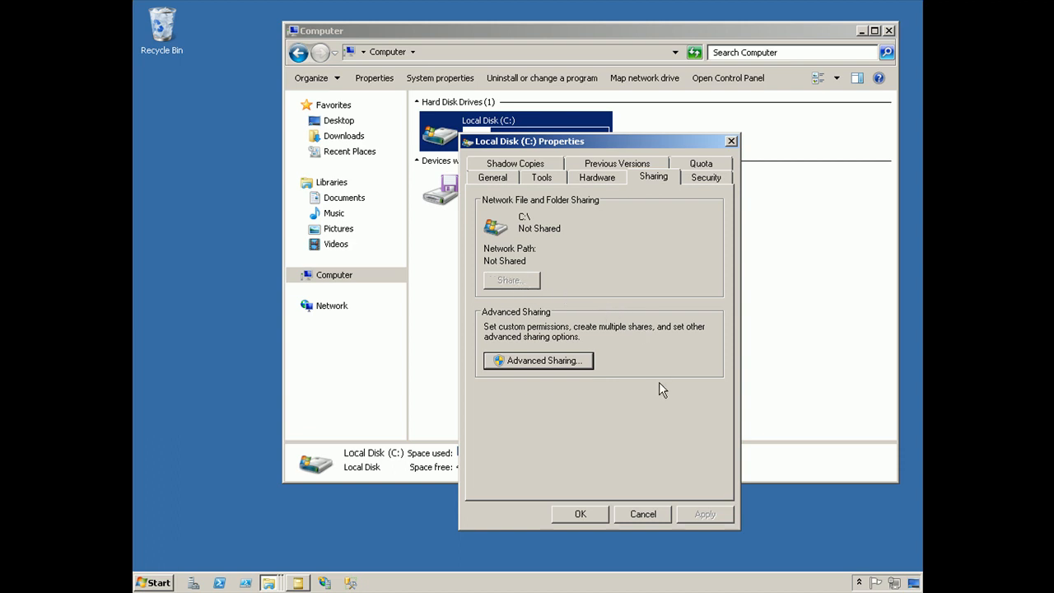
- Share Local Disk (C:) through Advanced Sharing under the name CDrive
{"action": "left_click", "coordinate": [537, 360]}
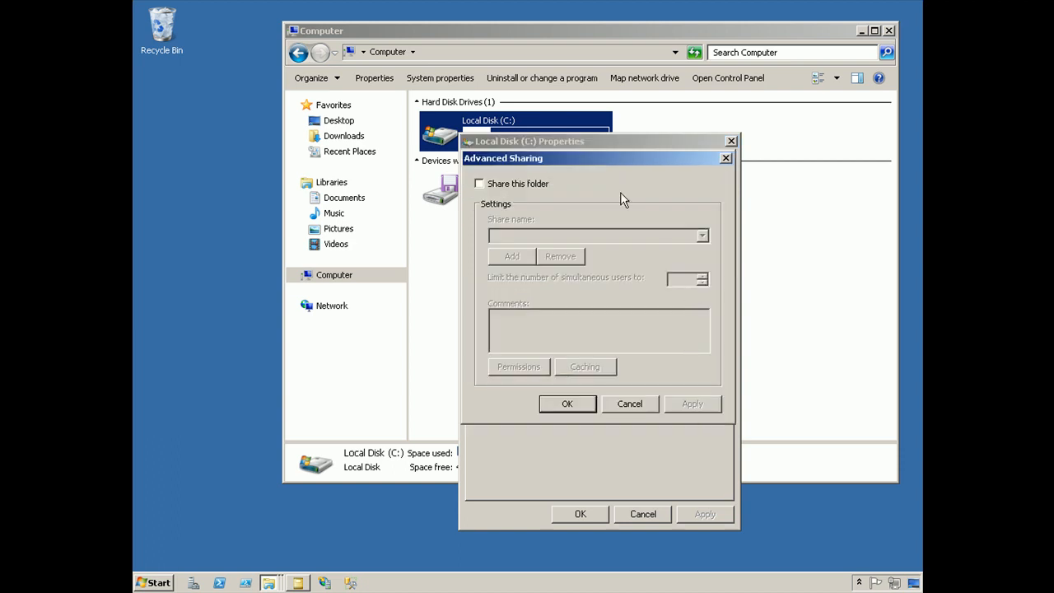
{"action": "left_click", "coordinate": [479, 184]}
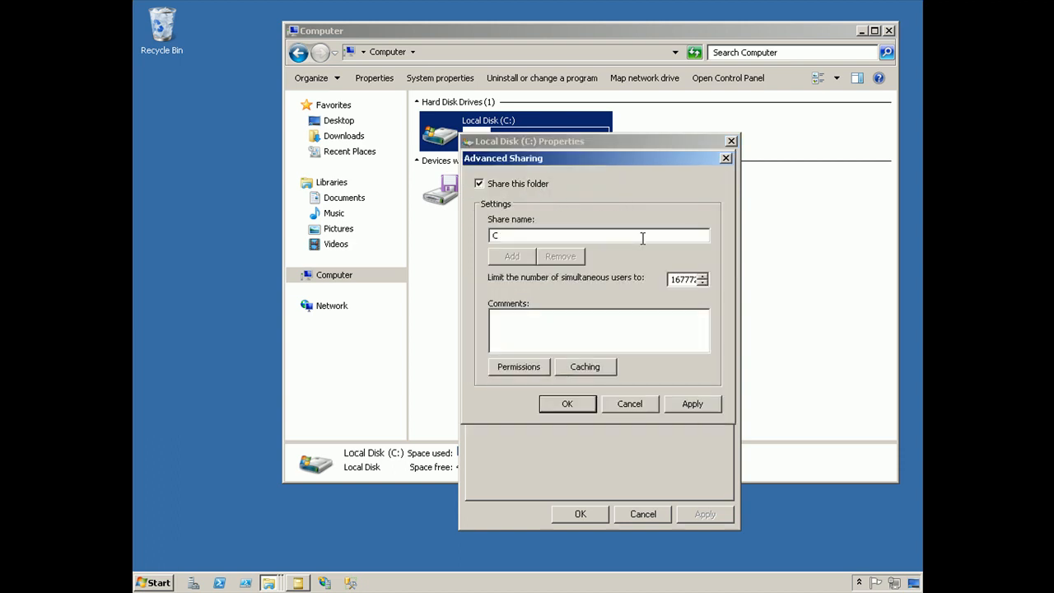
{"action": "type", "text": "Drive"}
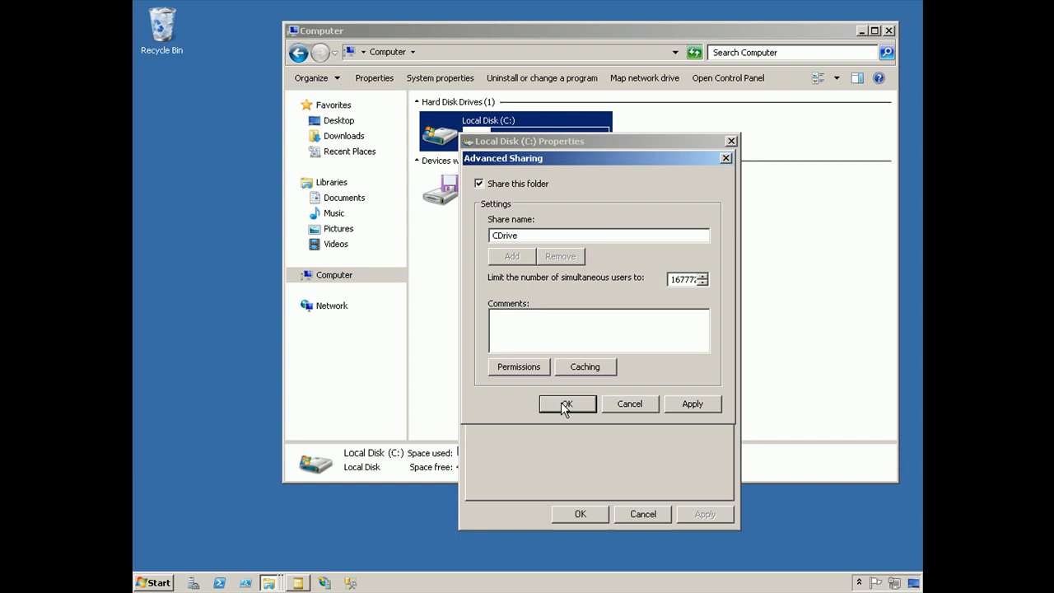
{"action": "left_click", "coordinate": [567, 404]}
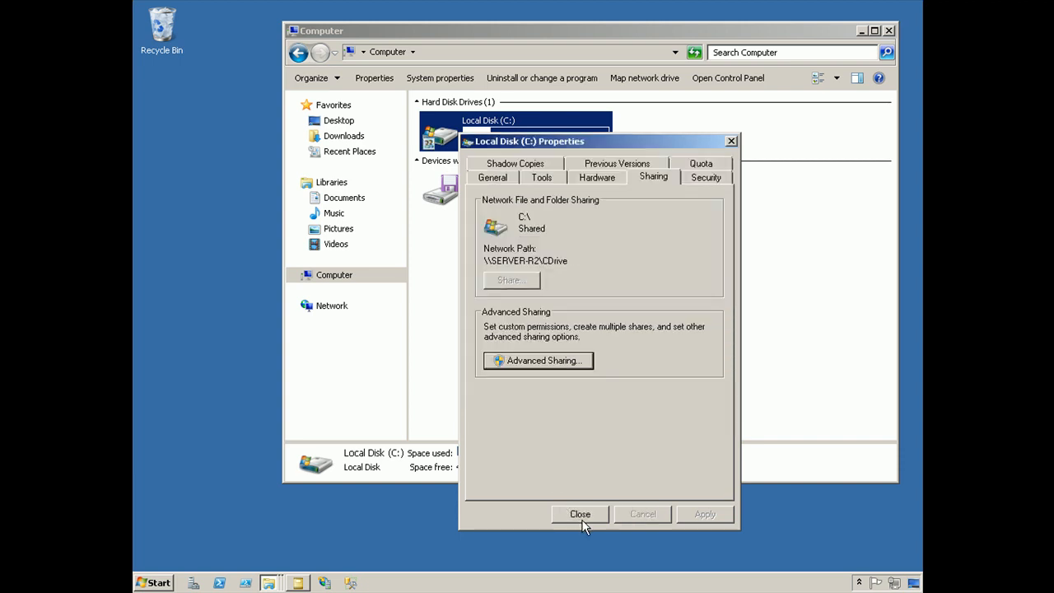
- Close the Local Disk (C:) Properties dialog
{"action": "left_click", "coordinate": [580, 514]}
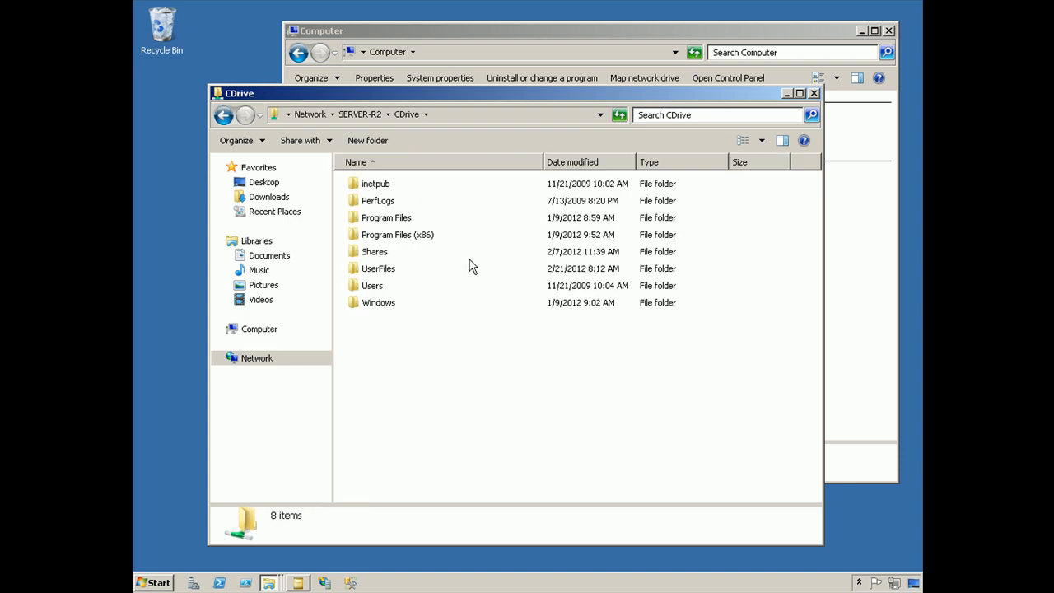
{"action": "mouse_move", "coordinate": [375, 251]}
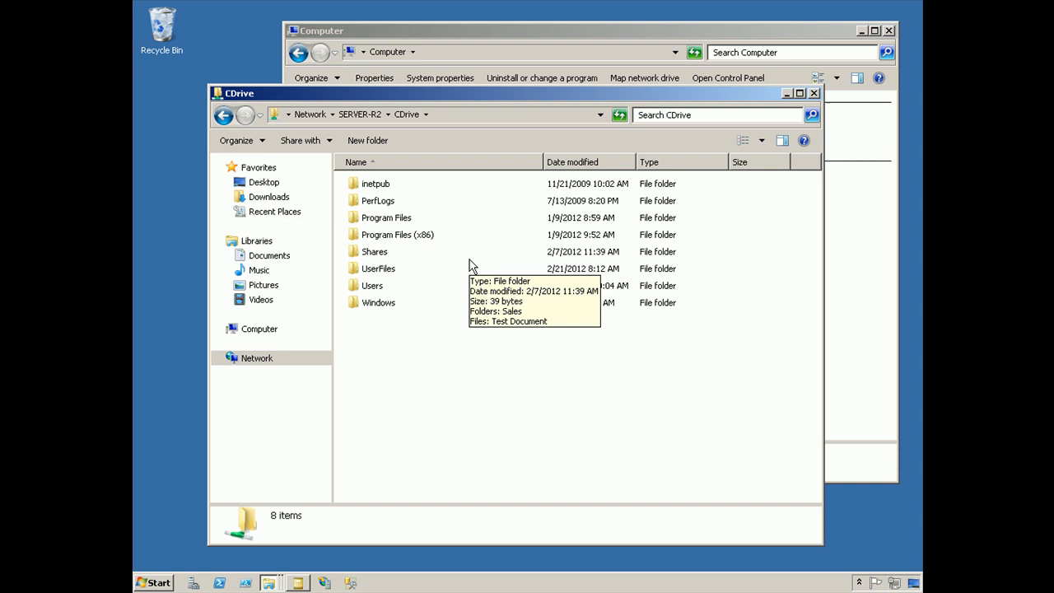
{"action": "mouse_move", "coordinate": [476, 315]}
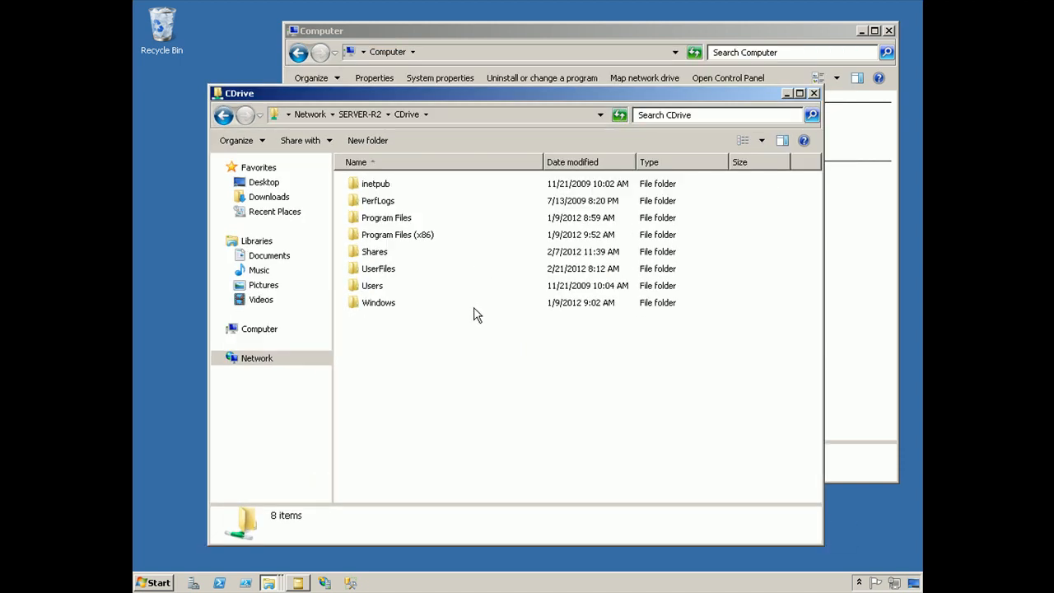
{"action": "mouse_move", "coordinate": [692, 147]}
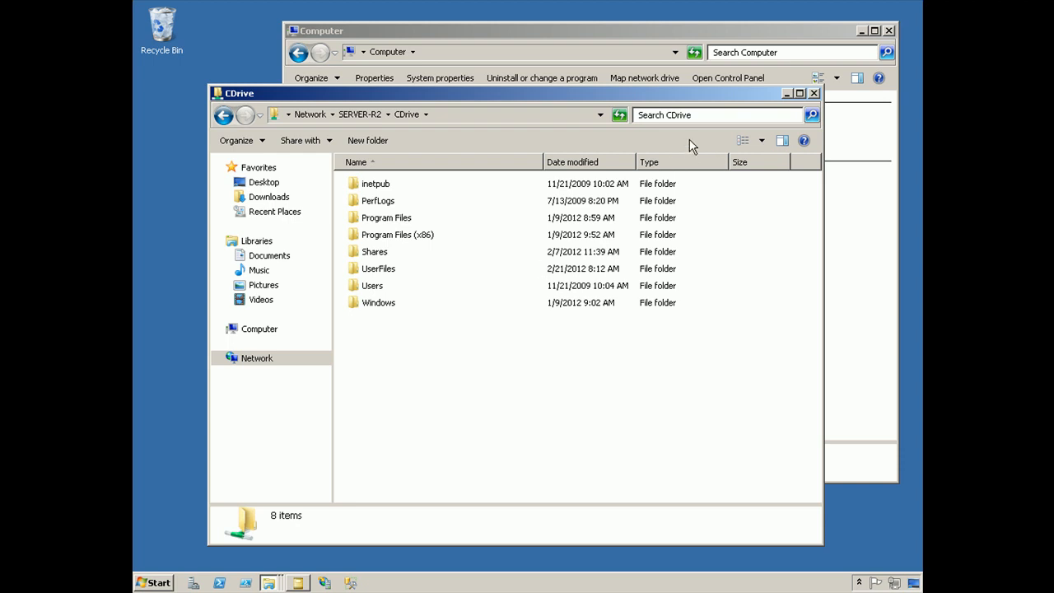
{"action": "mouse_move", "coordinate": [197, 489]}
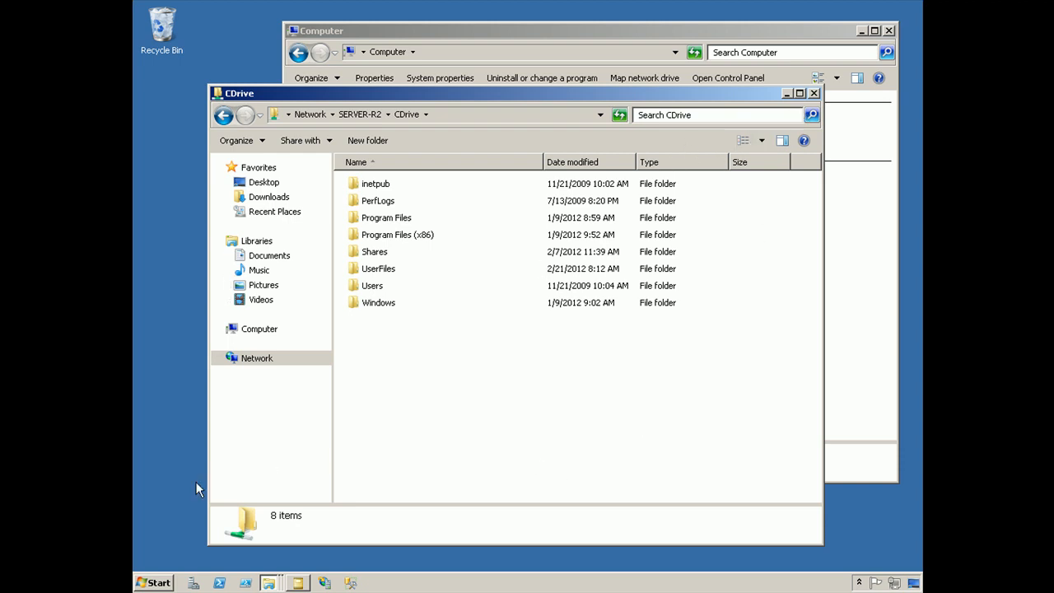
{"action": "mouse_move", "coordinate": [179, 547]}
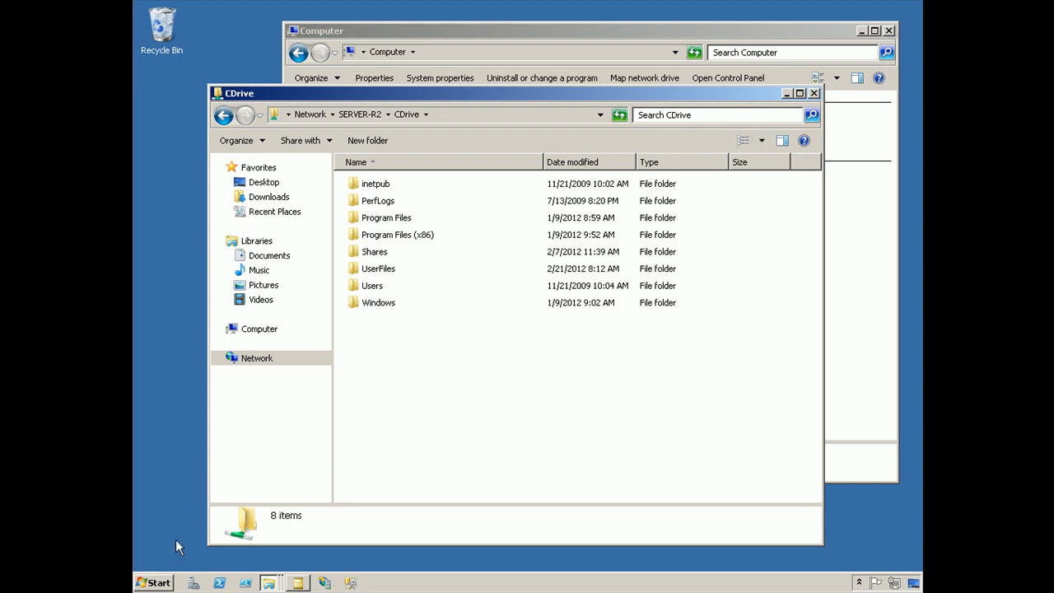
{"action": "mouse_move", "coordinate": [167, 583]}
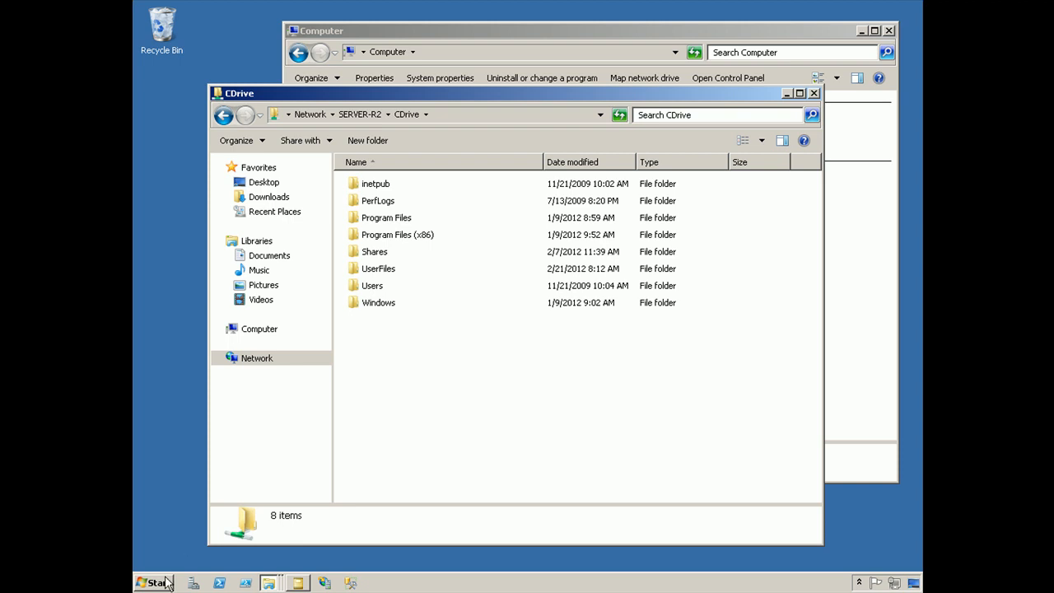
- Open Share and Storage Management from the Start menu's Administrative Tools
{"action": "left_click", "coordinate": [155, 584]}
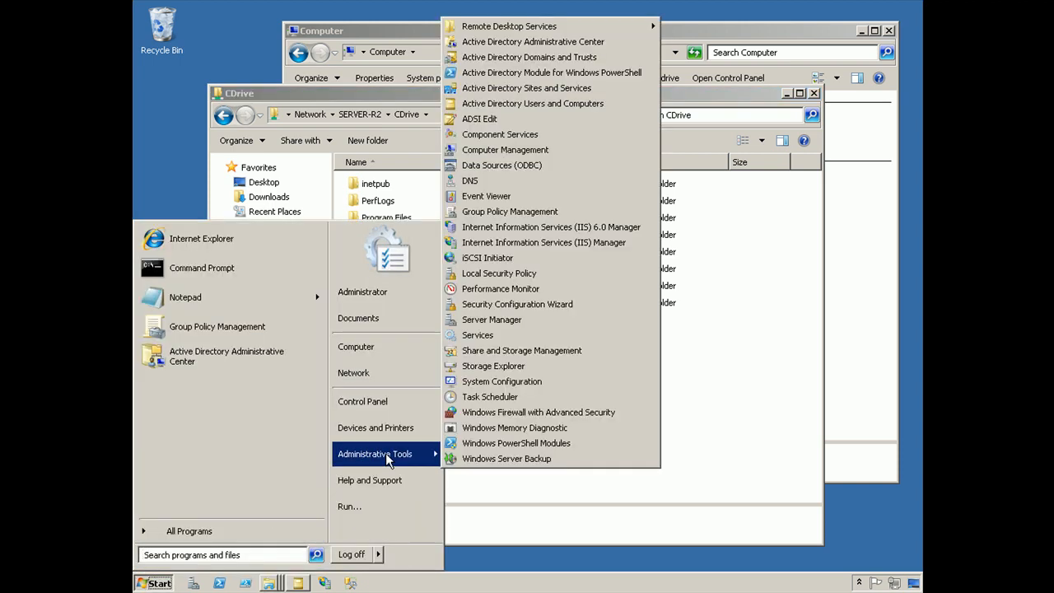
{"action": "mouse_move", "coordinate": [521, 351]}
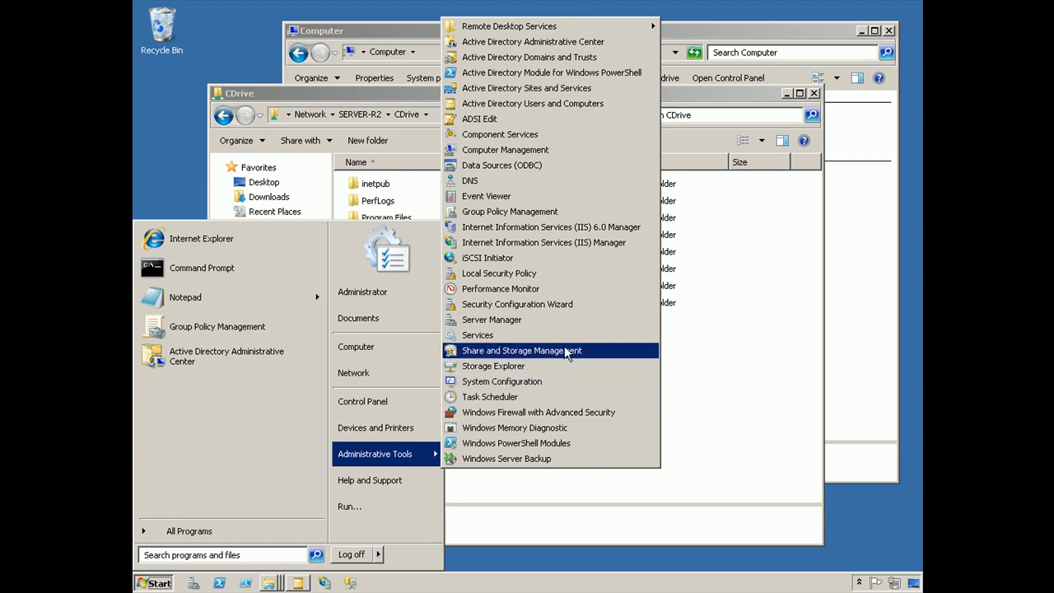
{"action": "left_click", "coordinate": [596, 354]}
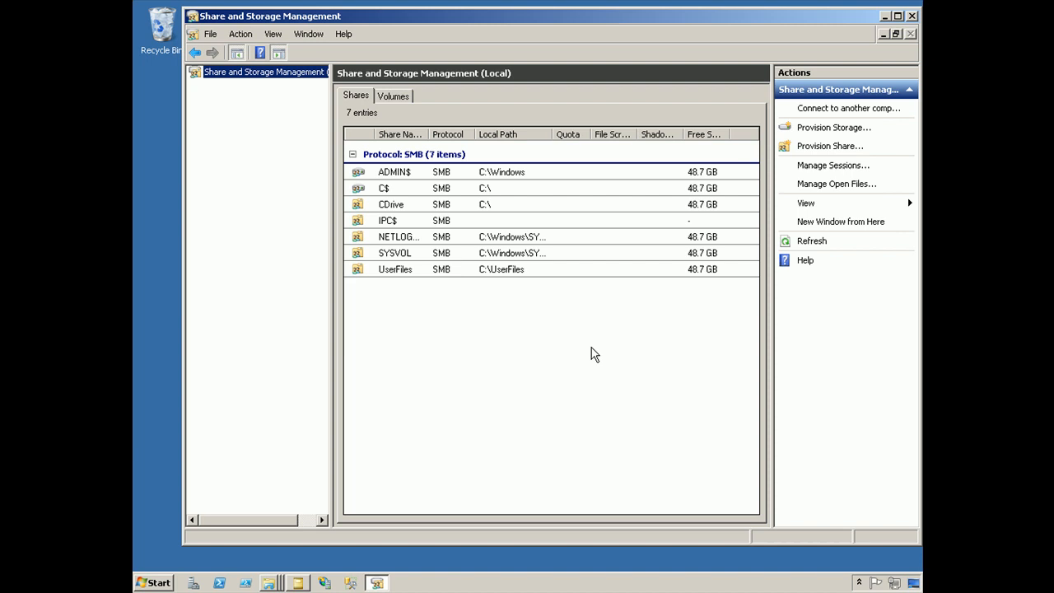
{"action": "mouse_move", "coordinate": [447, 220]}
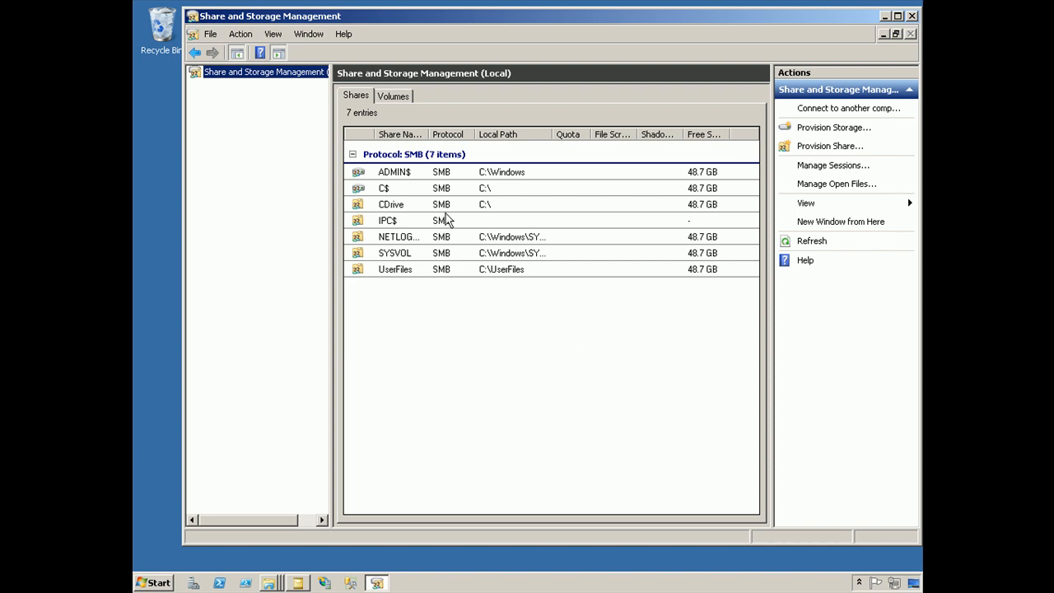
{"action": "left_click", "coordinate": [391, 204]}
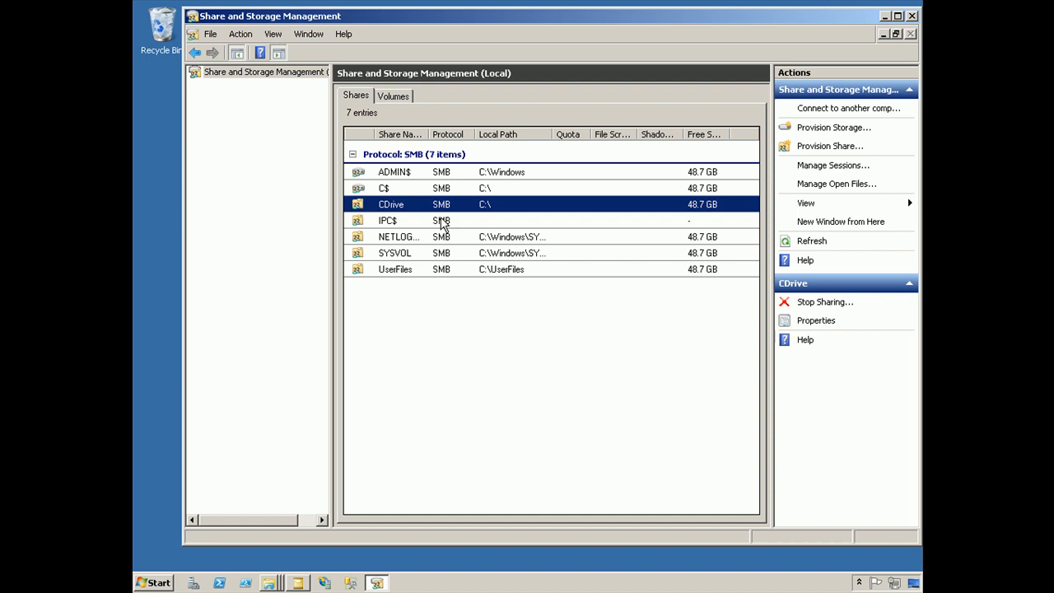
{"action": "left_click", "coordinate": [395, 269]}
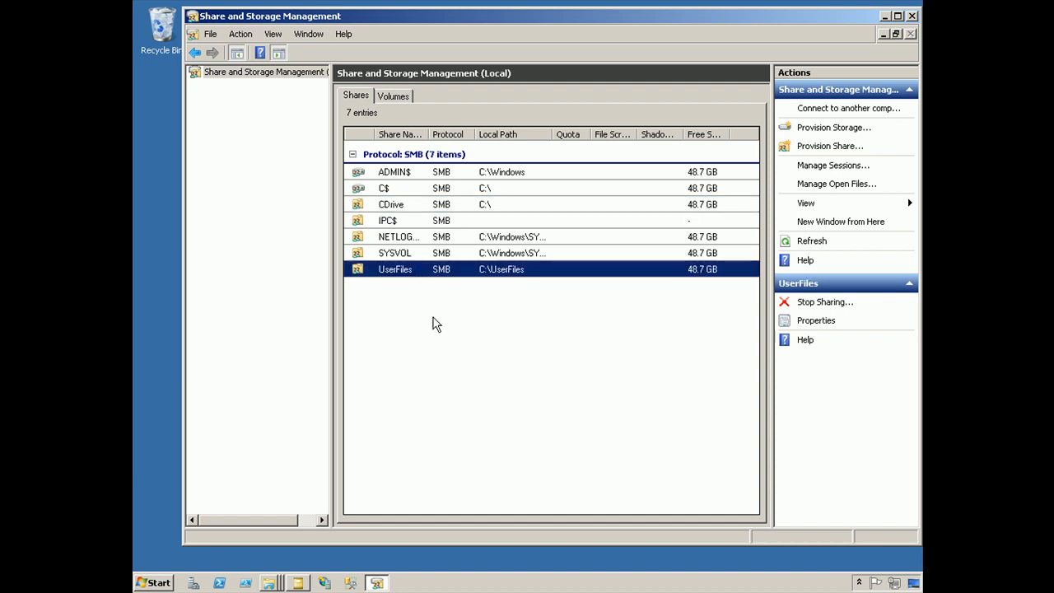
{"action": "mouse_move", "coordinate": [442, 320]}
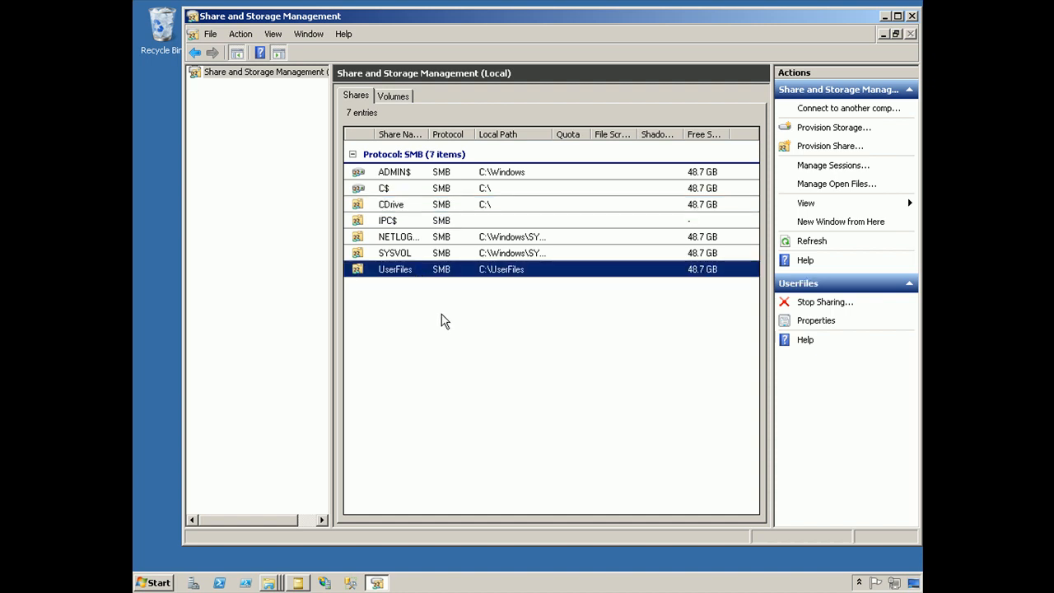
{"action": "mouse_move", "coordinate": [569, 250]}
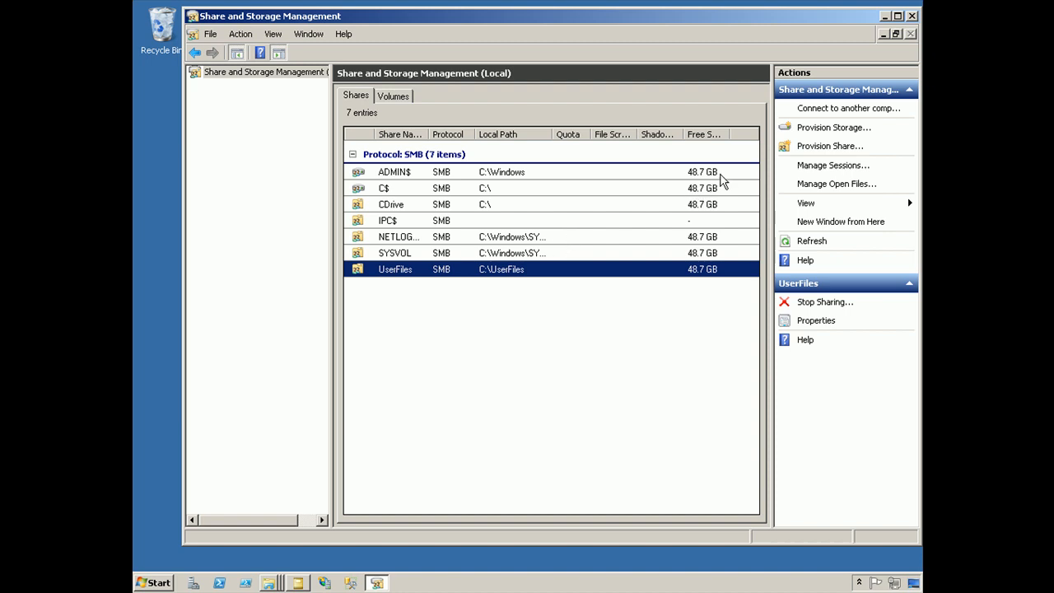
{"action": "left_click", "coordinate": [395, 253]}
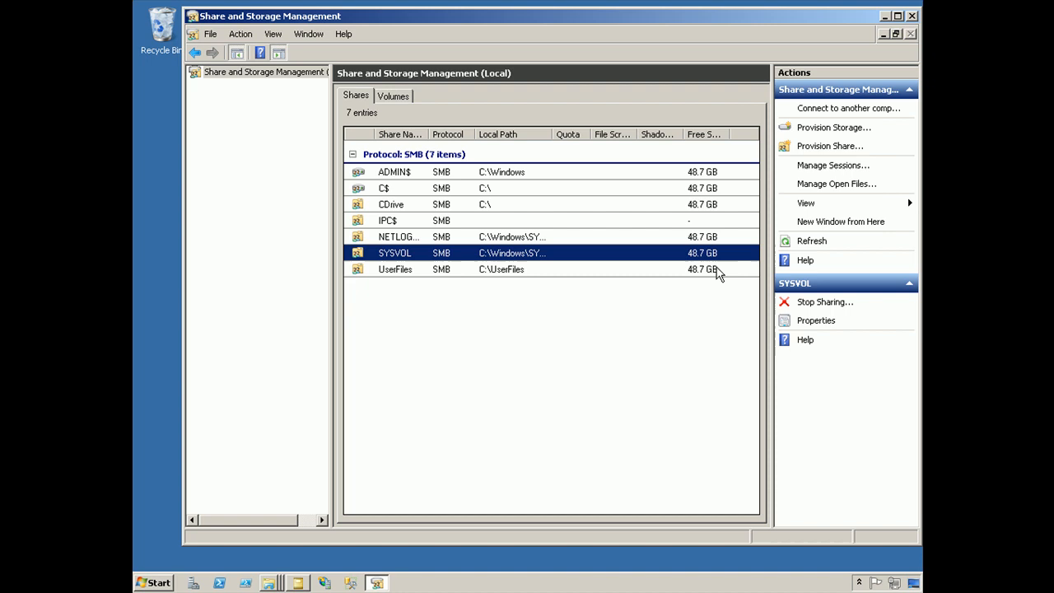
{"action": "left_click", "coordinate": [399, 237]}
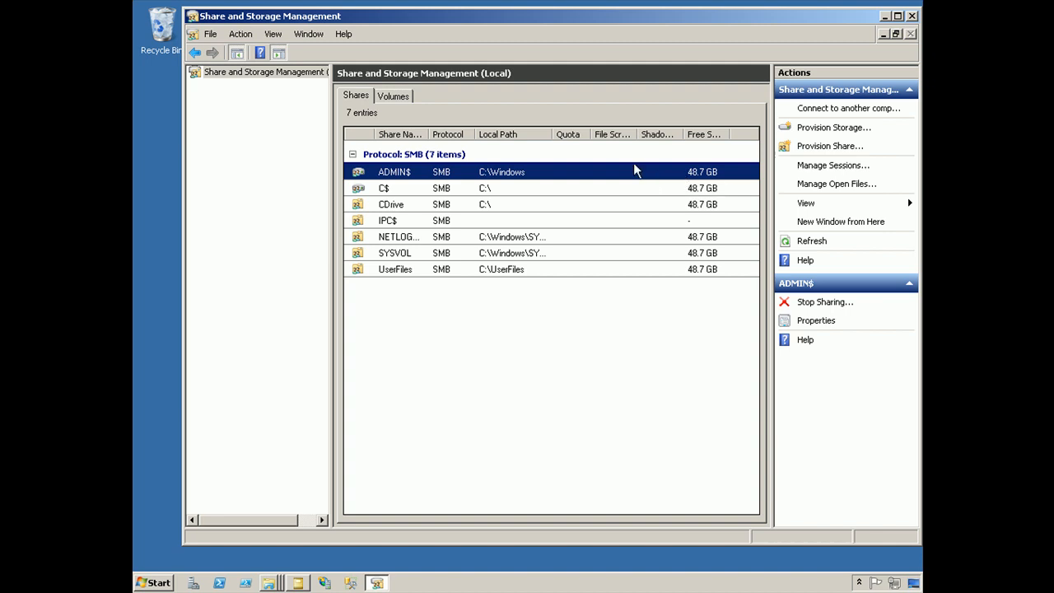
{"action": "mouse_move", "coordinate": [609, 333]}
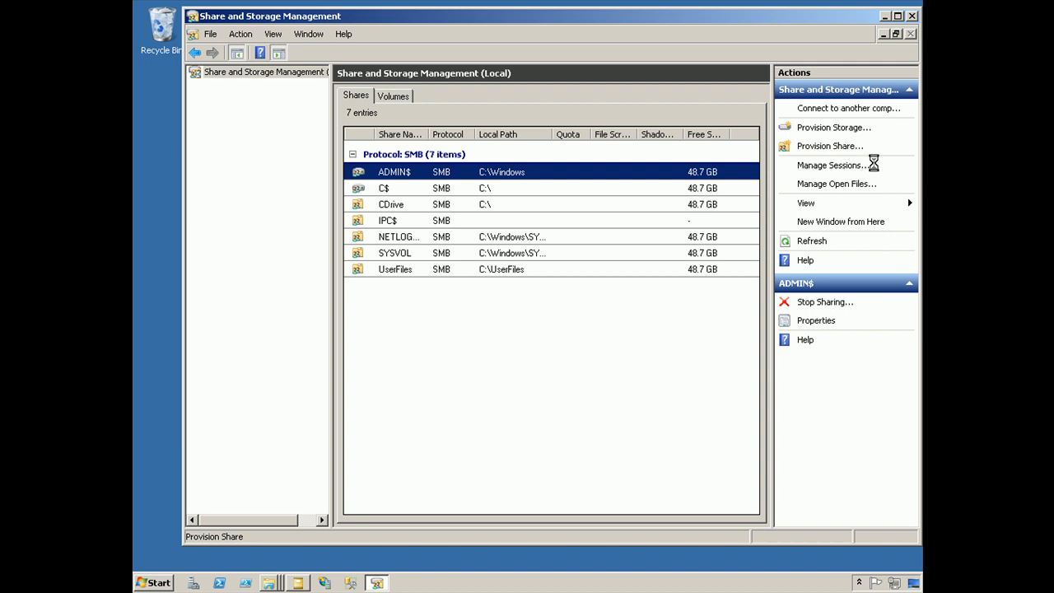
{"action": "left_click", "coordinate": [831, 146]}
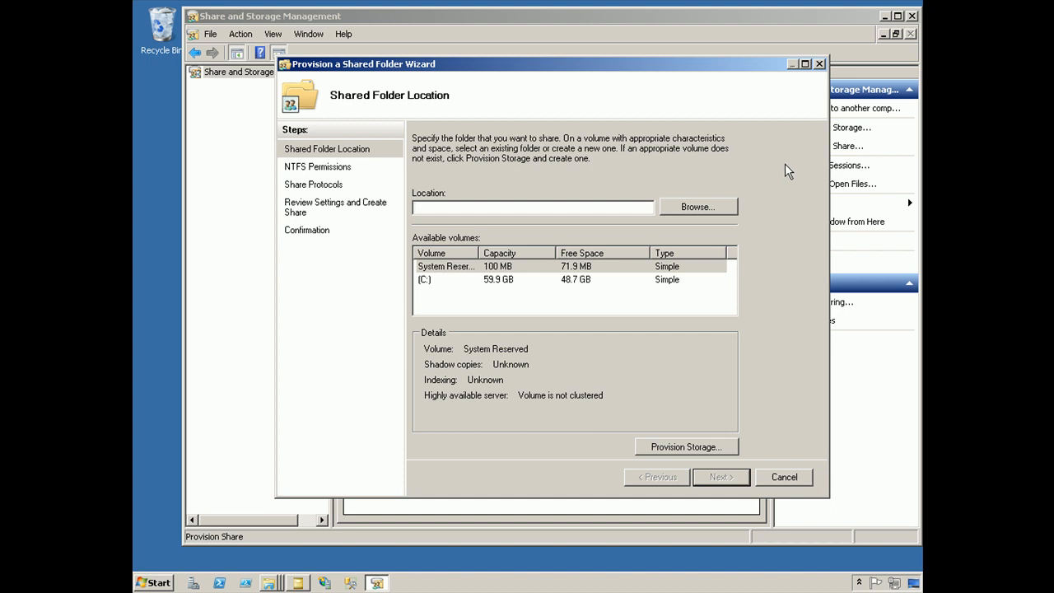
{"action": "left_click", "coordinate": [783, 477]}
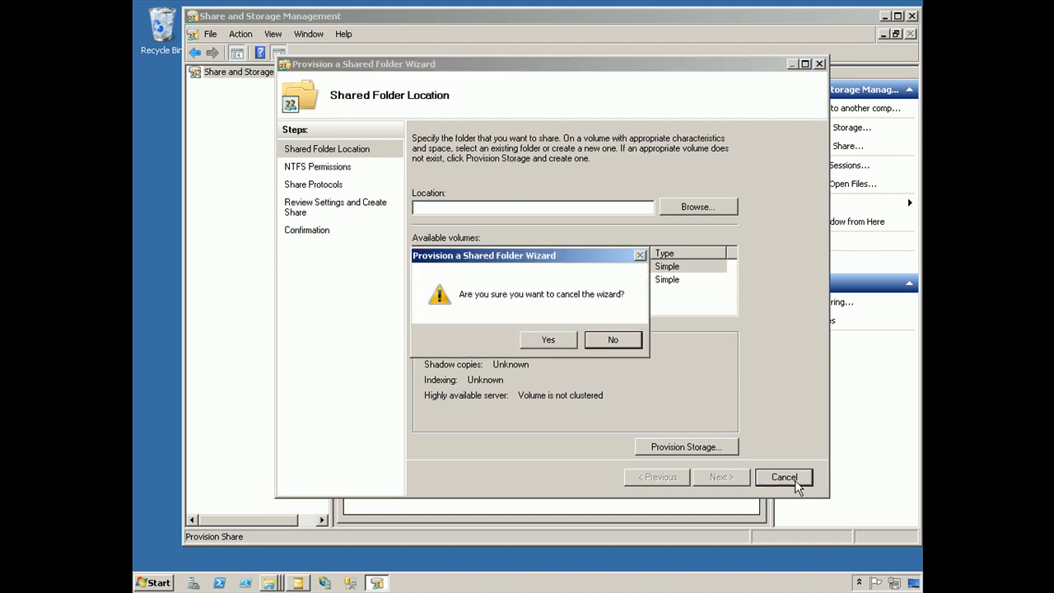
{"action": "left_click", "coordinate": [547, 340]}
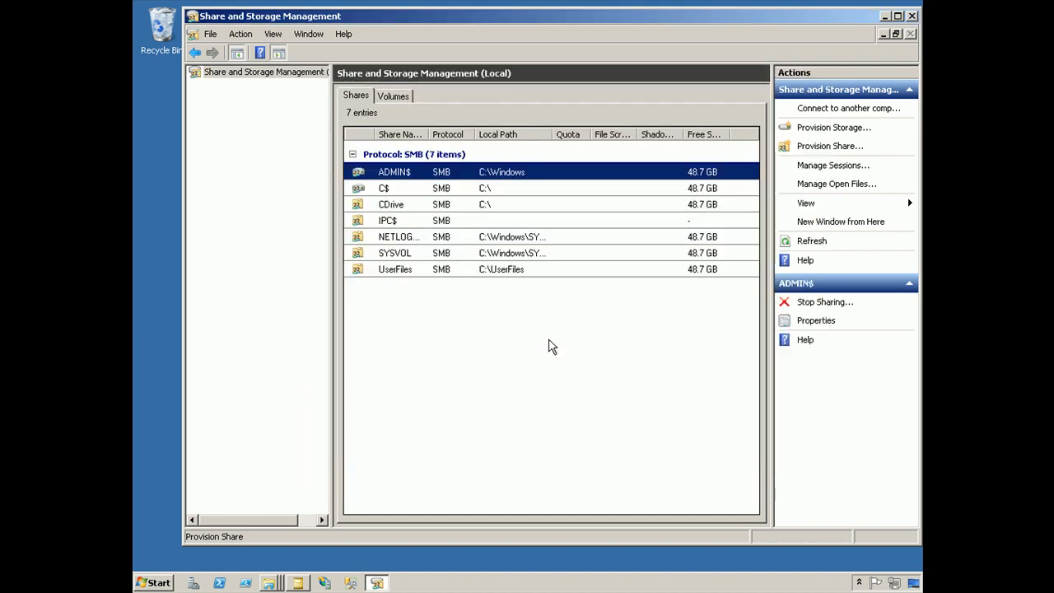